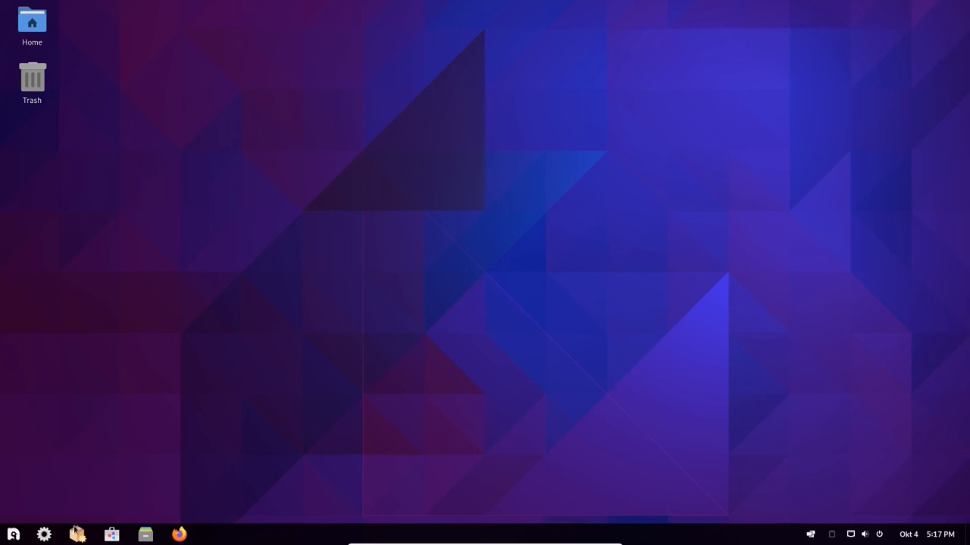
{"action": "mouse_move", "coordinate": [76, 533]}
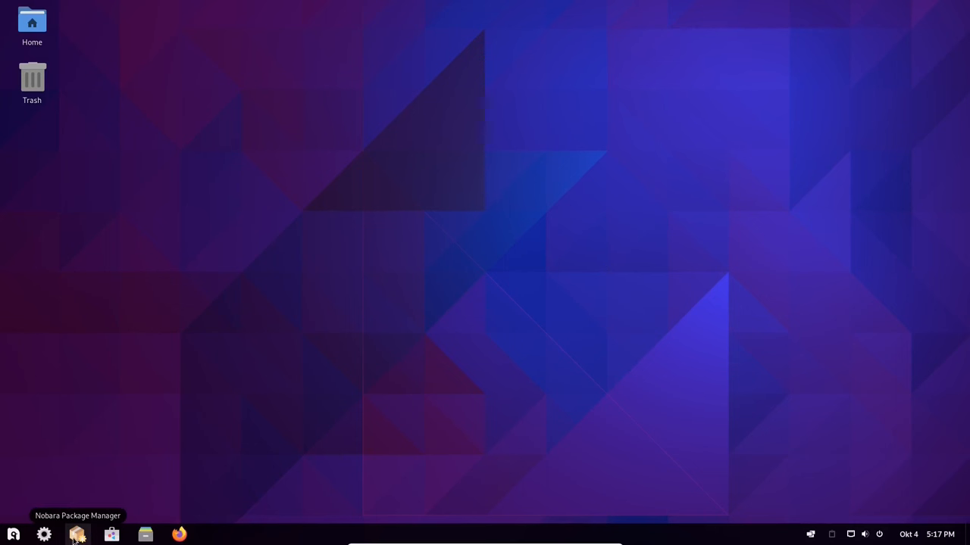
{"action": "mouse_move", "coordinate": [681, 261]}
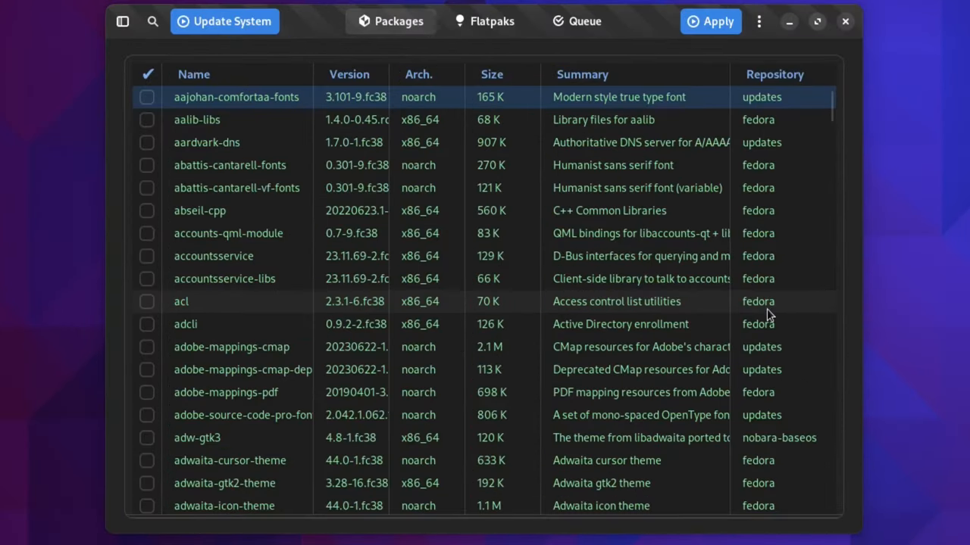
Scroll down through the Packages list in Nobara Package Manager
{"action": "left_click", "coordinate": [815, 22]}
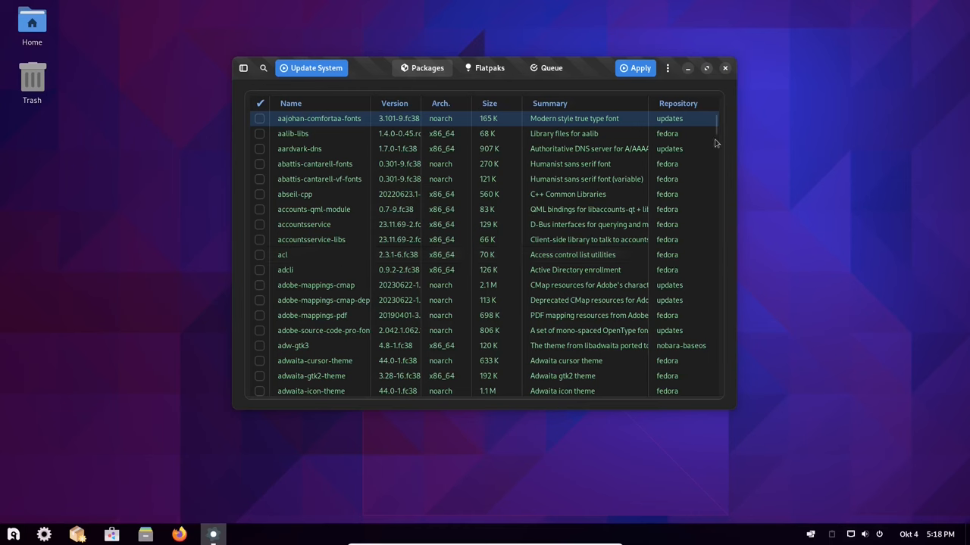
{"action": "scroll", "scroll_direction": "down", "scroll_amount": 3}
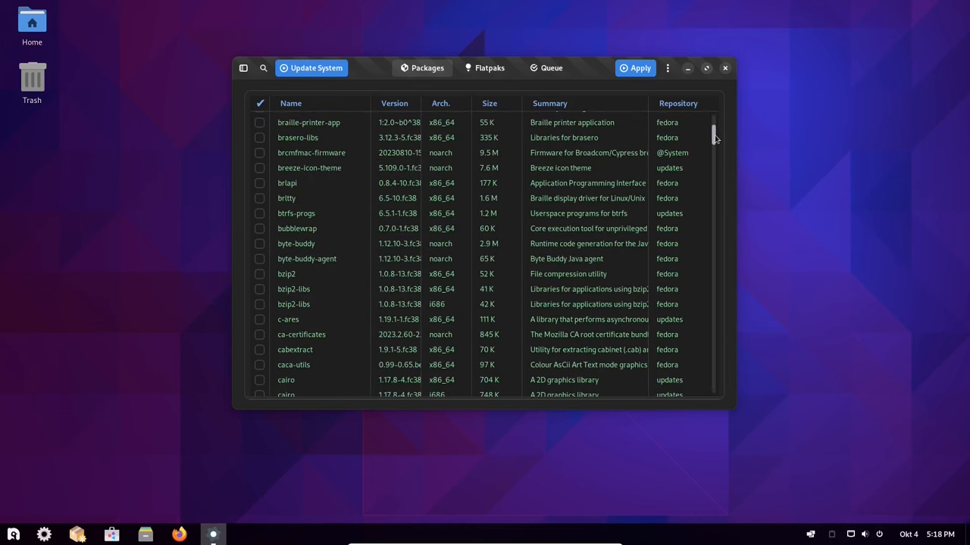
{"action": "scroll", "scroll_direction": "down", "scroll_amount": 3}
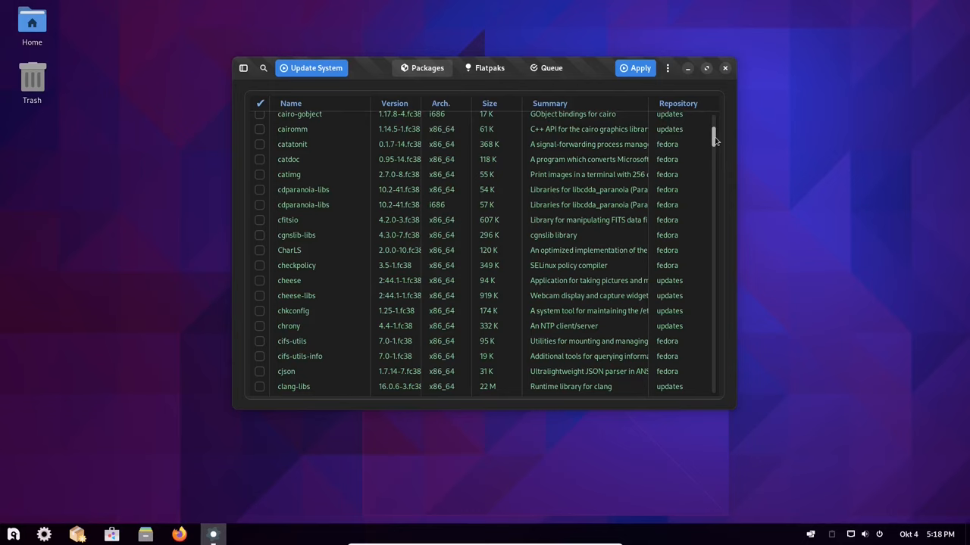
{"action": "scroll", "scroll_direction": "down", "scroll_amount": 3}
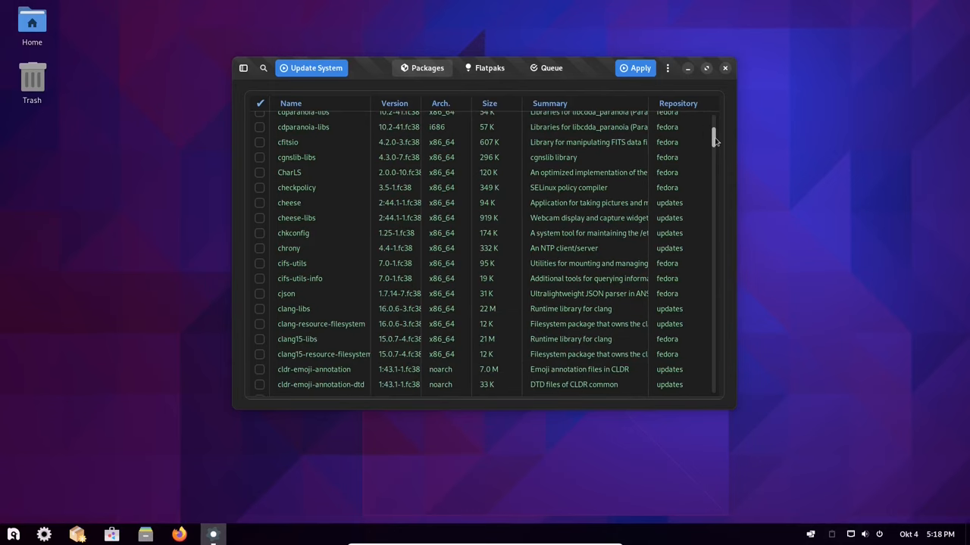
{"action": "scroll", "scroll_direction": "down", "scroll_amount": 3}
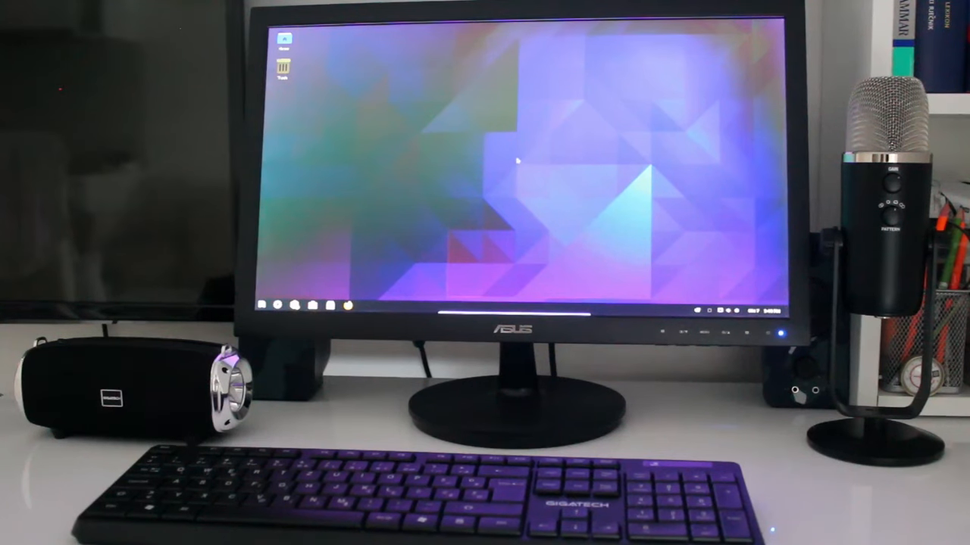
Bring up the applications menu showing its software categories
{"action": "left_click", "coordinate": [266, 303]}
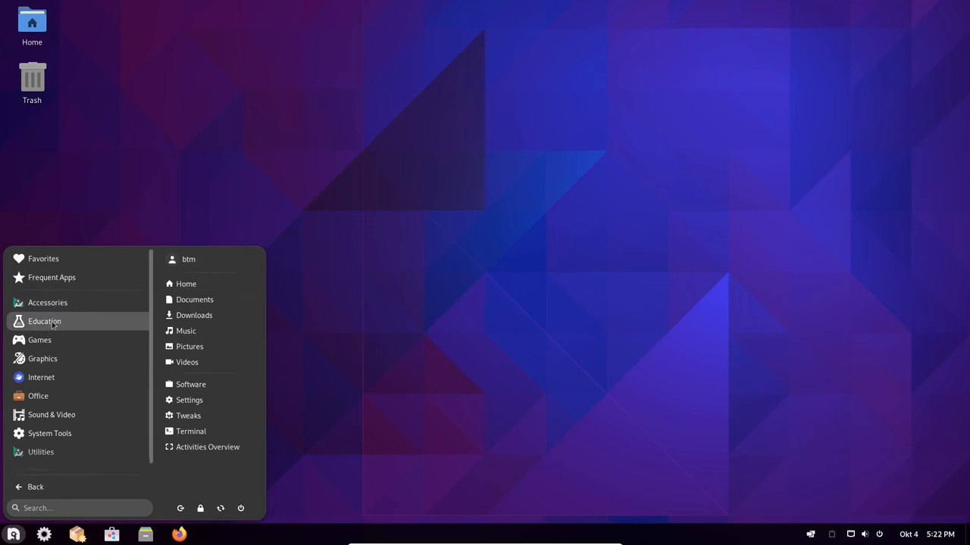
Launch LibreOffice Writer from the Office category with a blank Untitled 1 document
{"action": "left_click", "coordinate": [44, 321]}
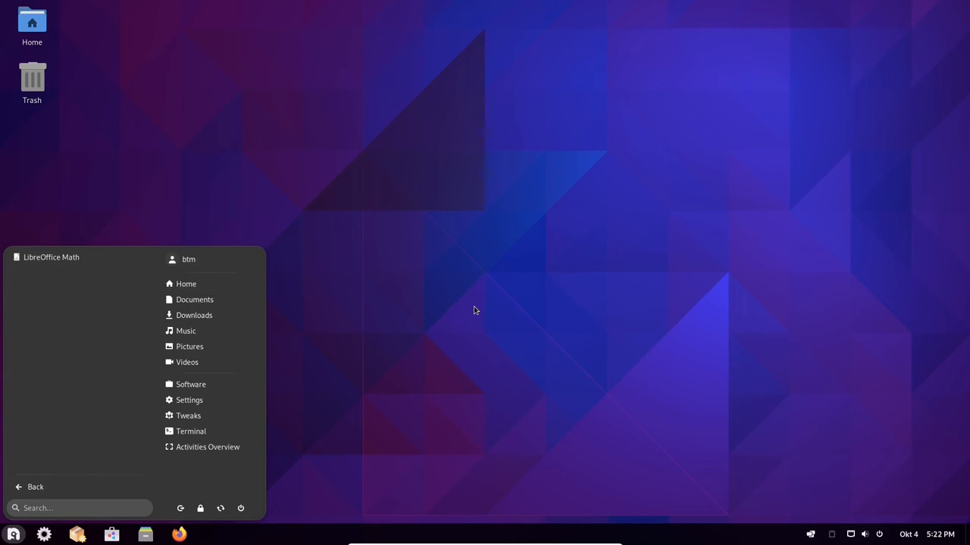
{"action": "left_click", "coordinate": [35, 488]}
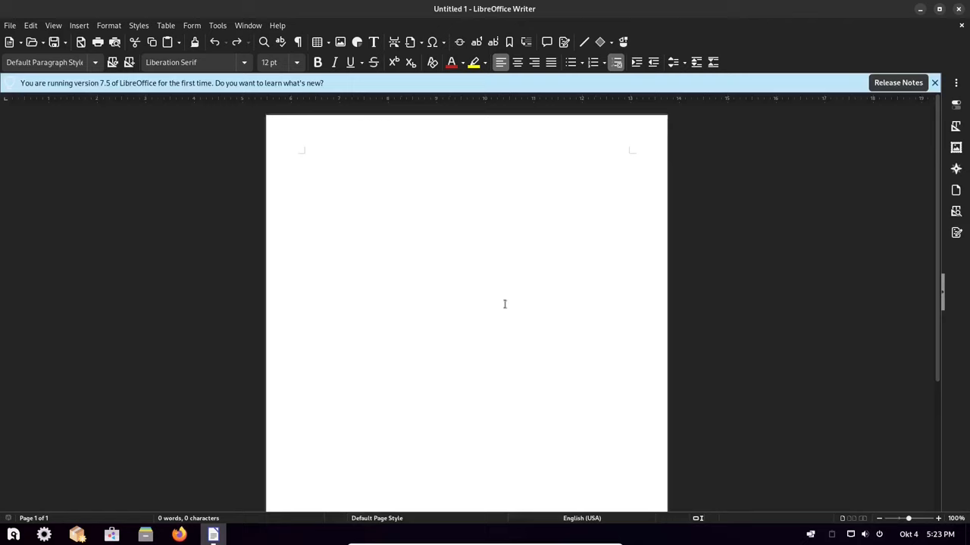
Check the LibreOffice version information via Help > About and dismiss it
{"action": "left_click", "coordinate": [933, 82]}
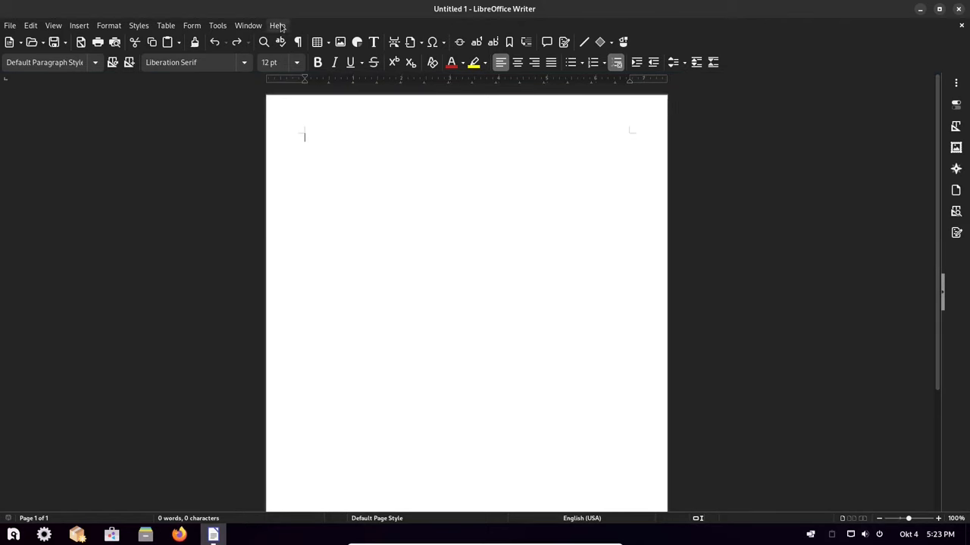
{"action": "left_click", "coordinate": [277, 24]}
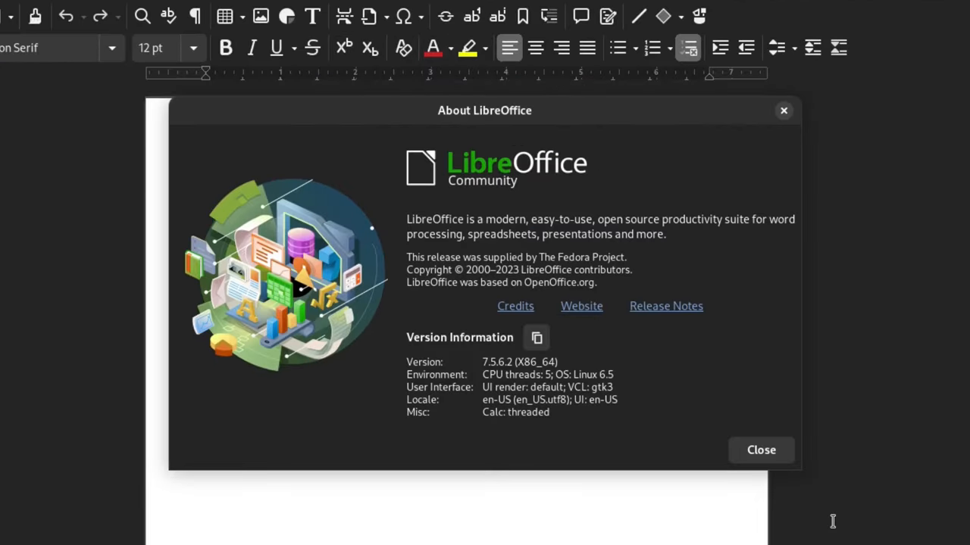
{"action": "left_click", "coordinate": [761, 450]}
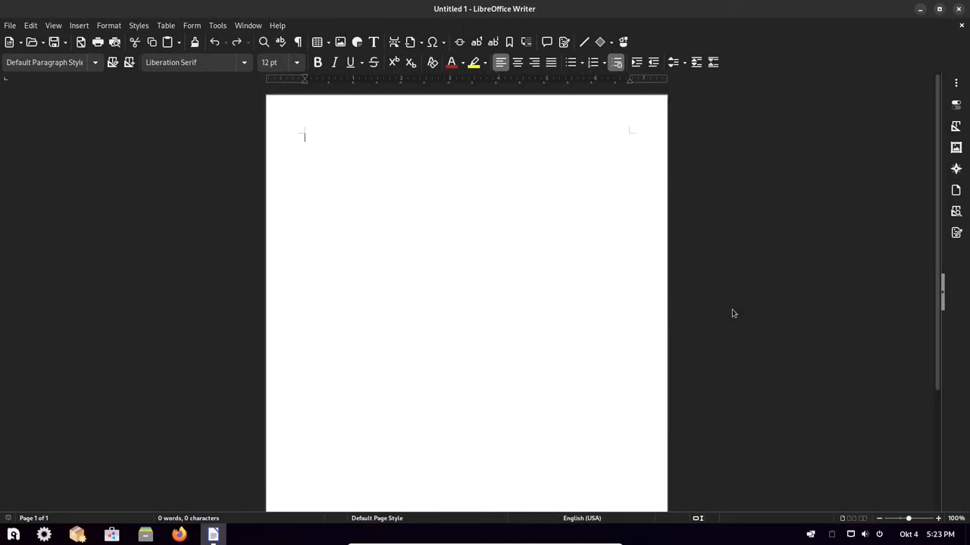
{"action": "mouse_move", "coordinate": [219, 24]}
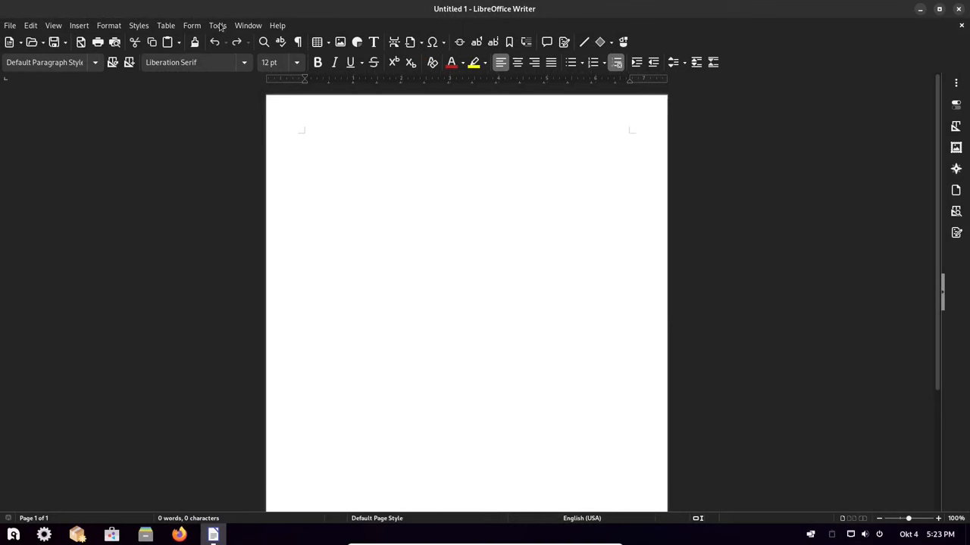
{"action": "mouse_move", "coordinate": [266, 443]}
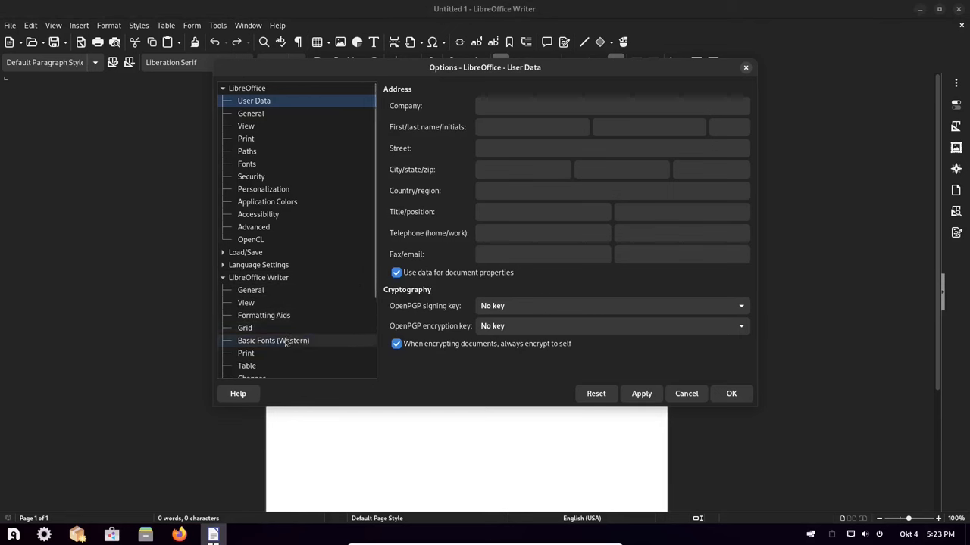
Show the Basic Fonts (Western) settings and the Default text font list
{"action": "left_click", "coordinate": [272, 339]}
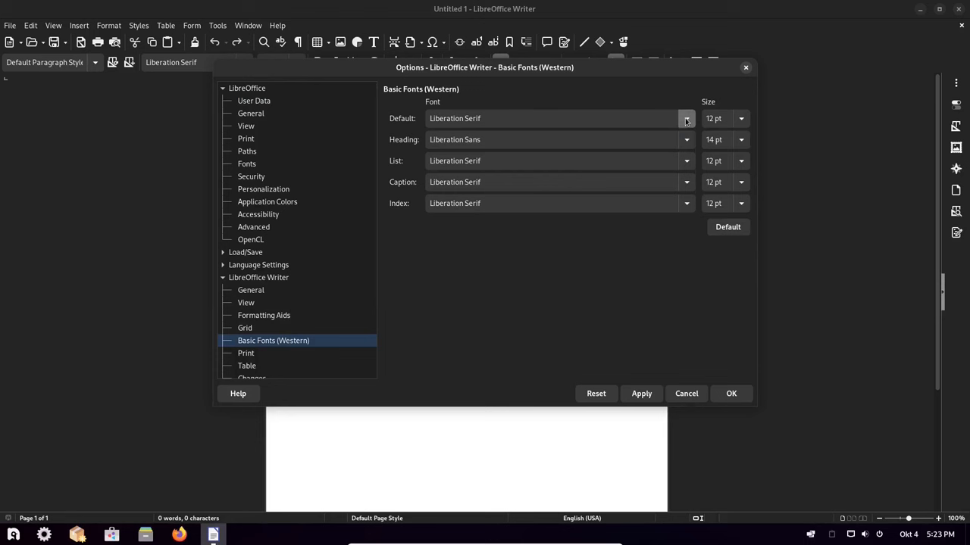
{"action": "left_click", "coordinate": [685, 118]}
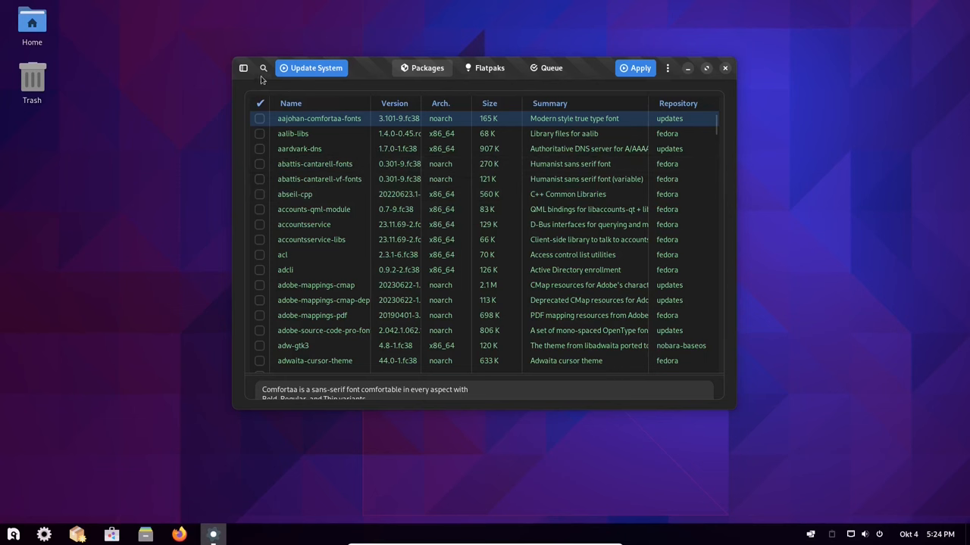
Queue google-tinos-fonts for installation and authenticate with the administrator password
{"action": "left_click", "coordinate": [264, 68]}
{"action": "type", "text": "tinos"}
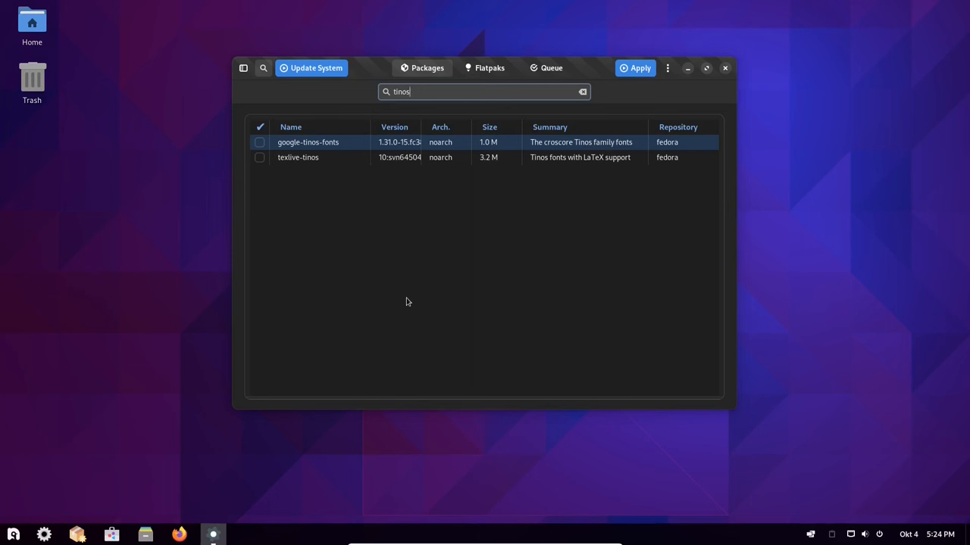
{"action": "left_click", "coordinate": [259, 143]}
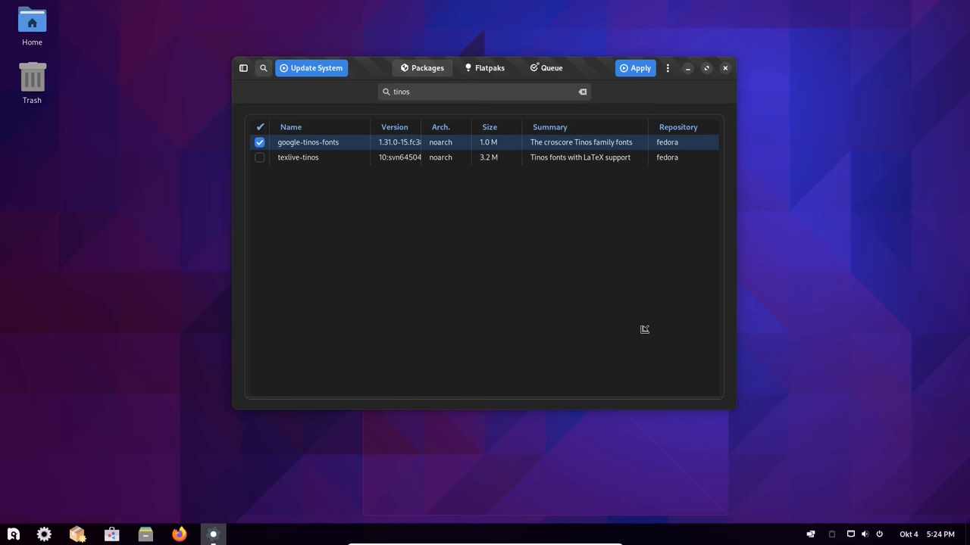
{"action": "mouse_move", "coordinate": [639, 334]}
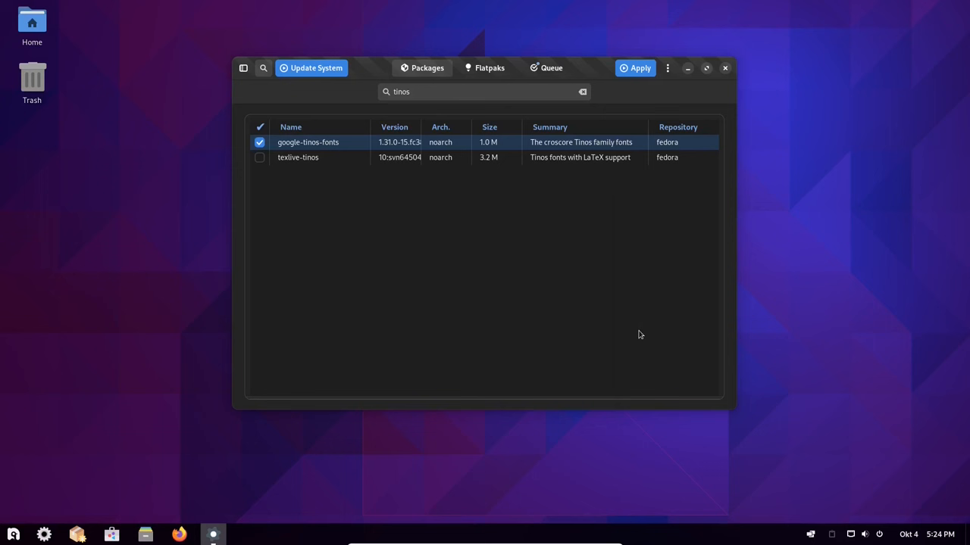
{"action": "left_click", "coordinate": [637, 68]}
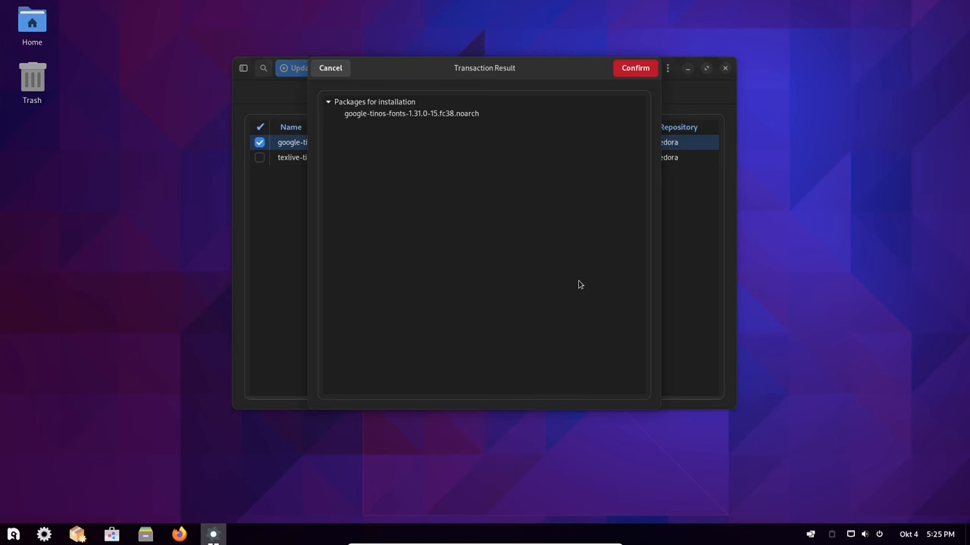
{"action": "mouse_move", "coordinate": [548, 85]}
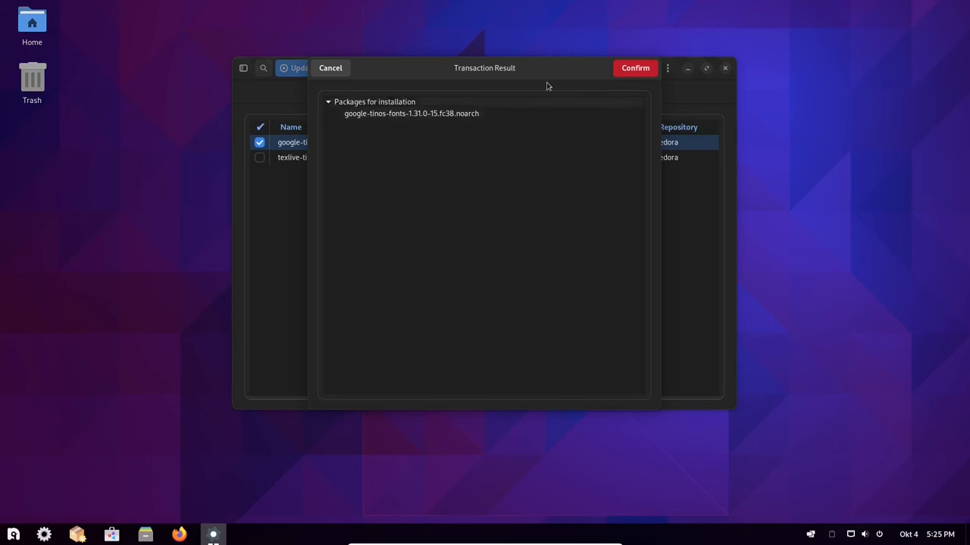
{"action": "left_click", "coordinate": [635, 68]}
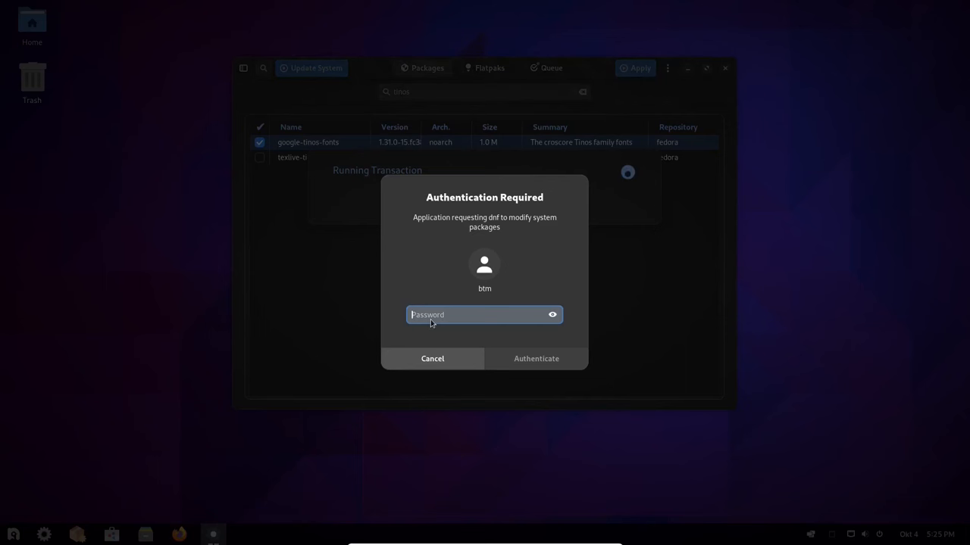
{"action": "left_click", "coordinate": [536, 358]}
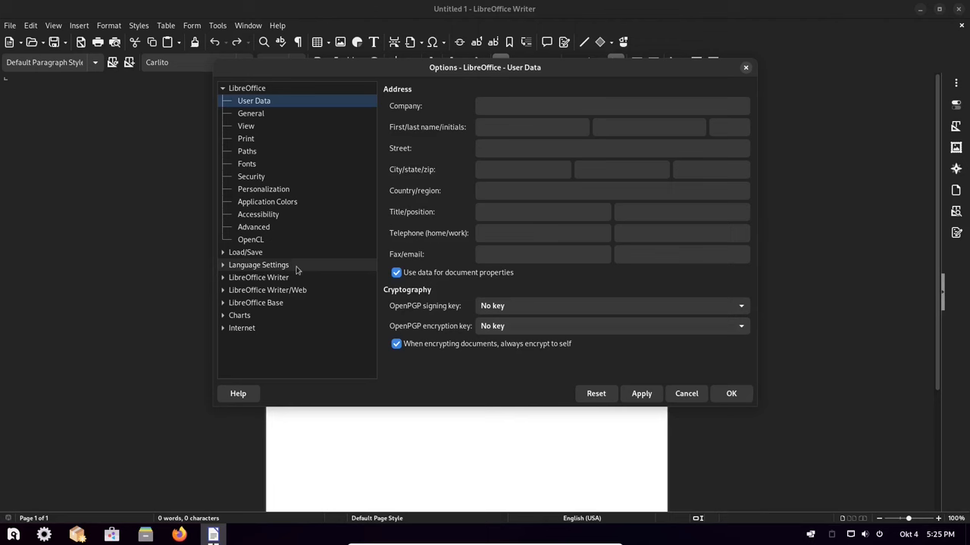
Set the Default Western font to Tinos and confirm the options
{"action": "left_click", "coordinate": [275, 339]}
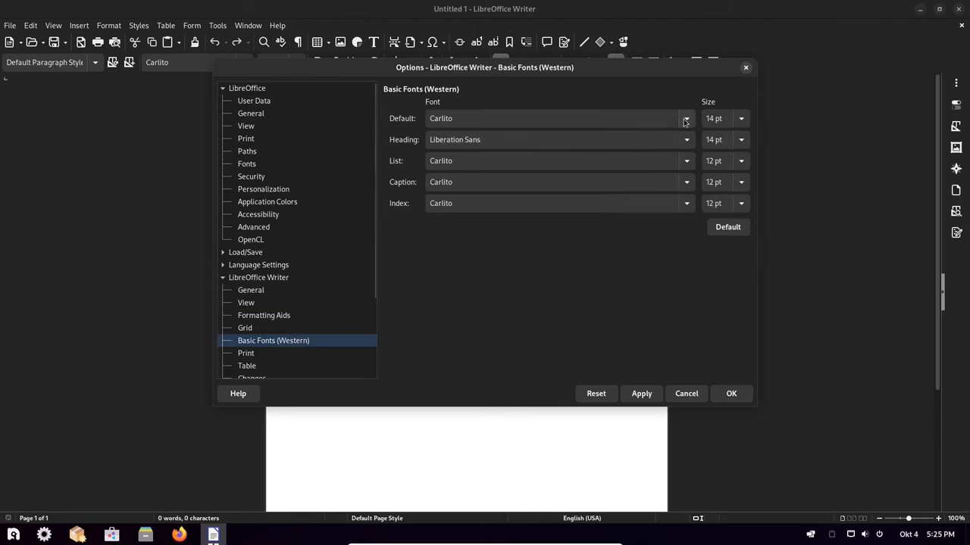
{"action": "type", "text": "Tinos"}
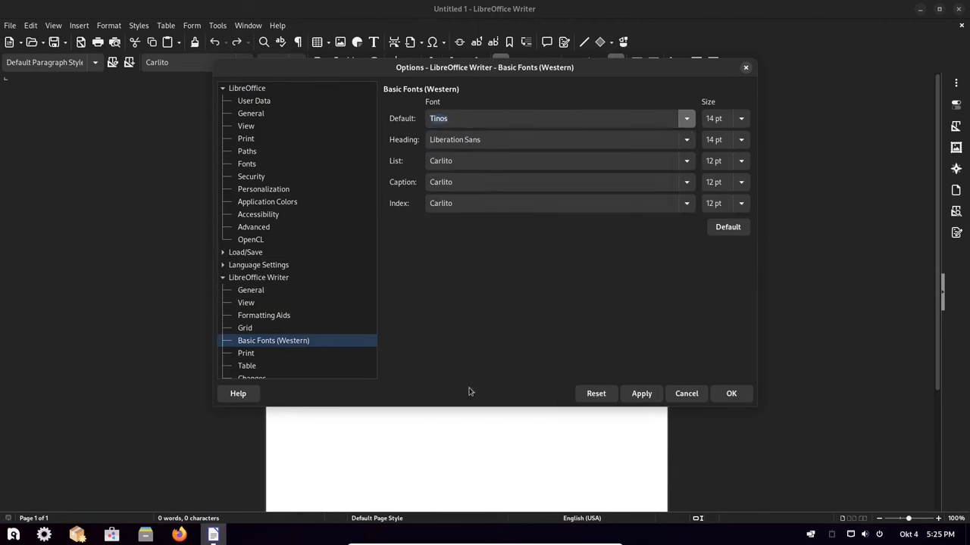
{"action": "left_click", "coordinate": [730, 394]}
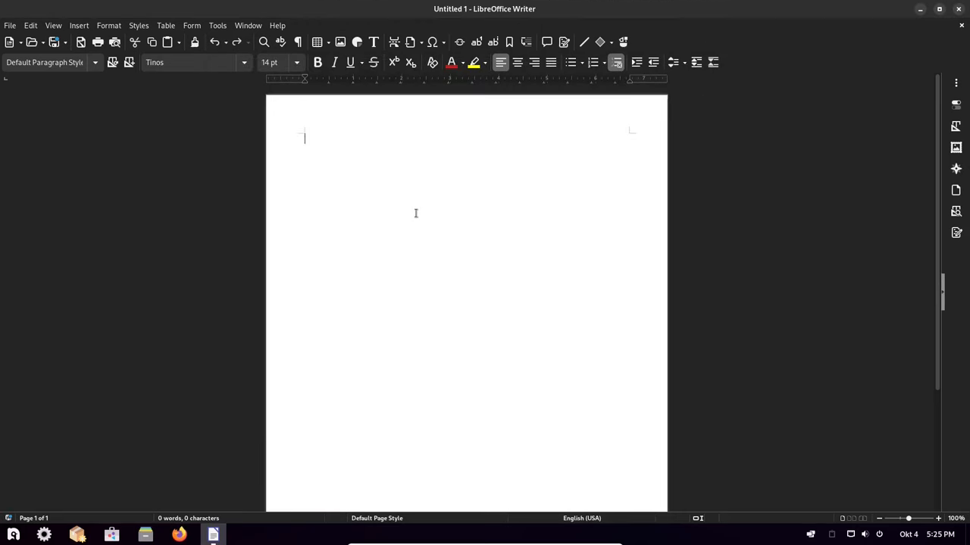
{"action": "type", "text": "Nobara Linux Rev"}
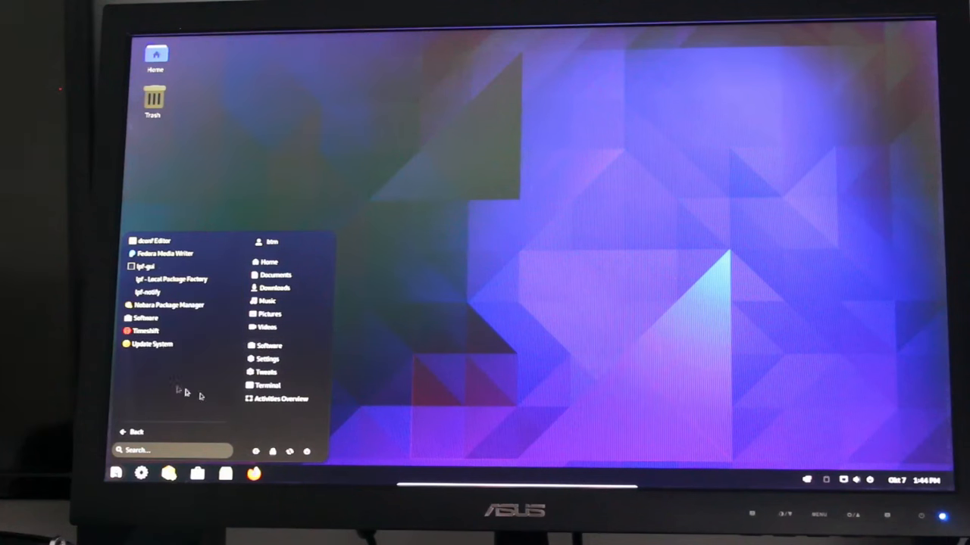
{"action": "mouse_move", "coordinate": [519, 261]}
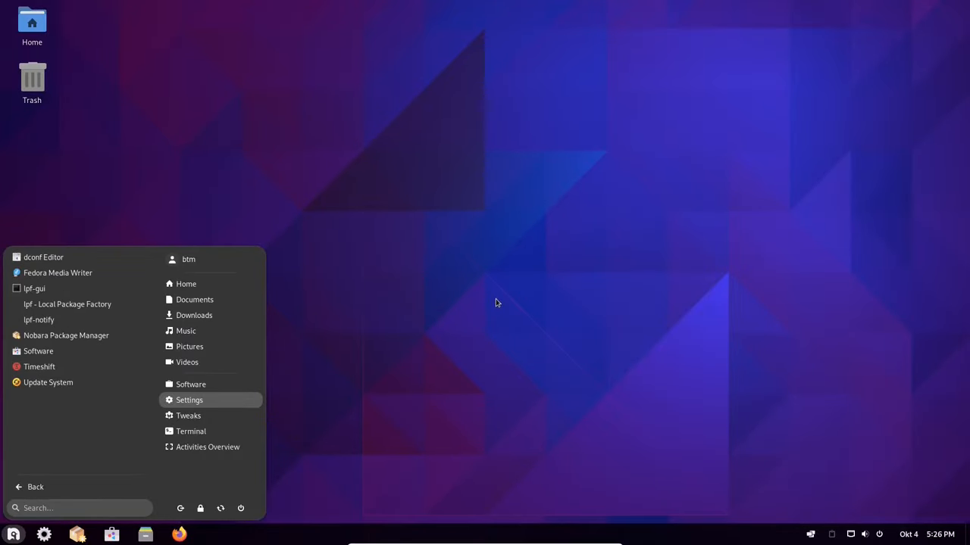
{"action": "mouse_move", "coordinate": [36, 487]}
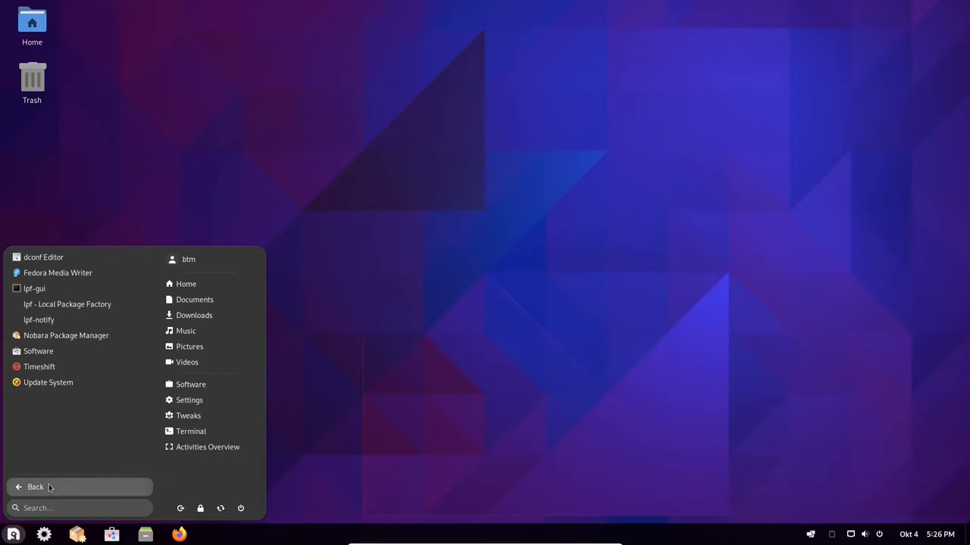
Return to the app categories and show the Utilities apps
{"action": "left_click", "coordinate": [47, 488]}
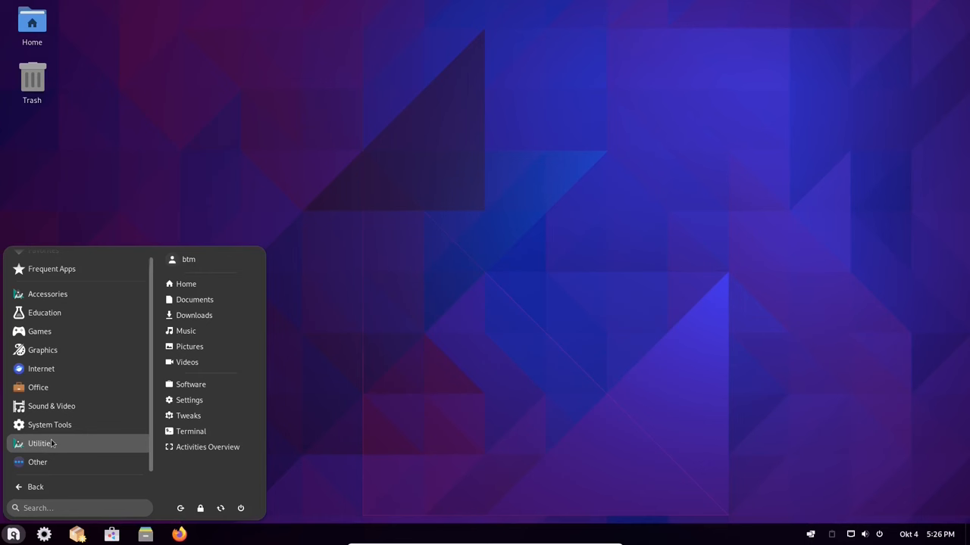
{"action": "left_click", "coordinate": [38, 442]}
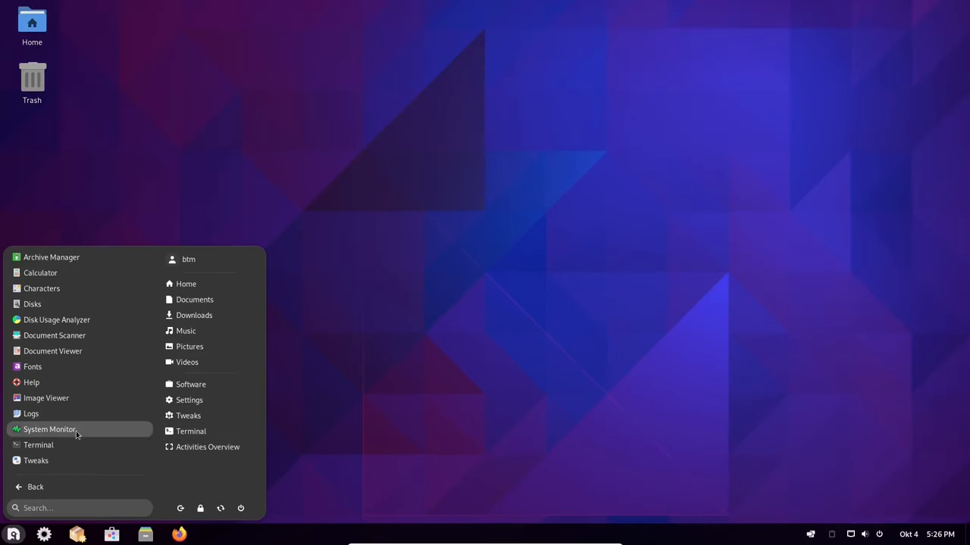
Launch System Monitor, view the Resources graphs and close it
{"action": "left_click", "coordinate": [48, 430]}
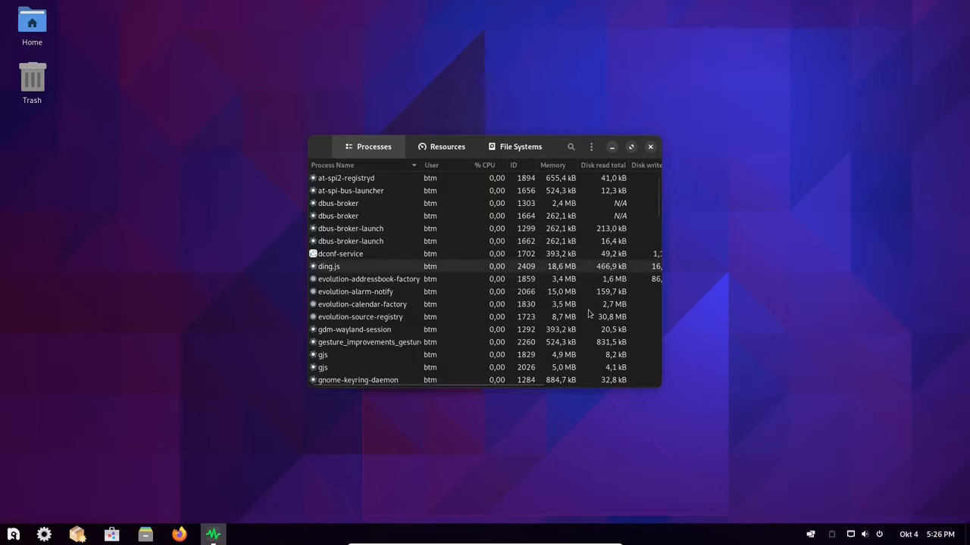
{"action": "left_click", "coordinate": [449, 145]}
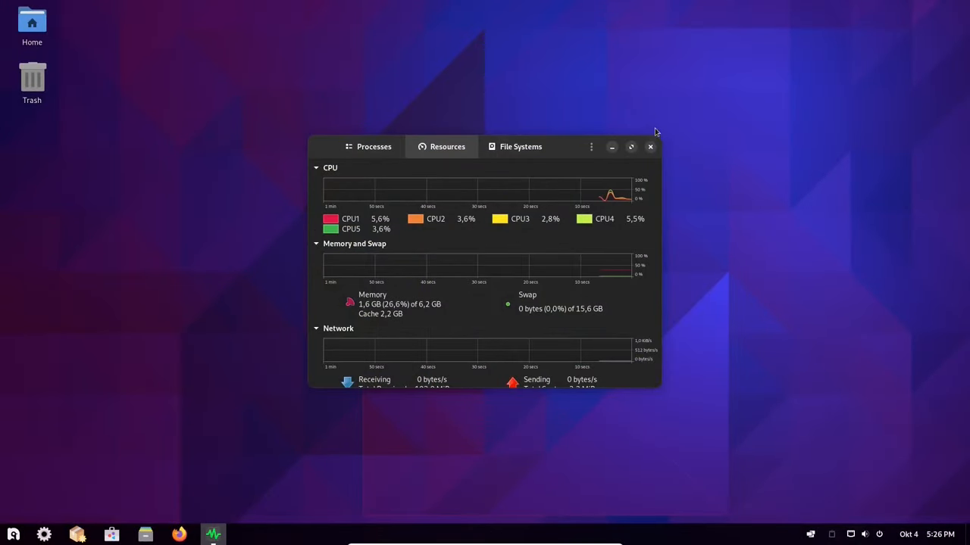
{"action": "left_click", "coordinate": [648, 146]}
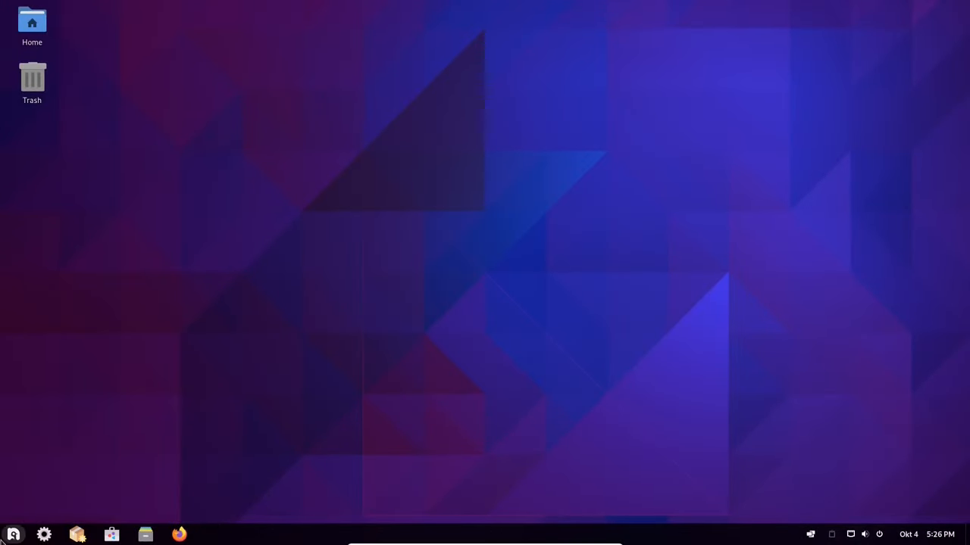
Launch Nobara Welcome on First Steps and glance at GNOME Software
{"action": "left_click", "coordinate": [12, 533]}
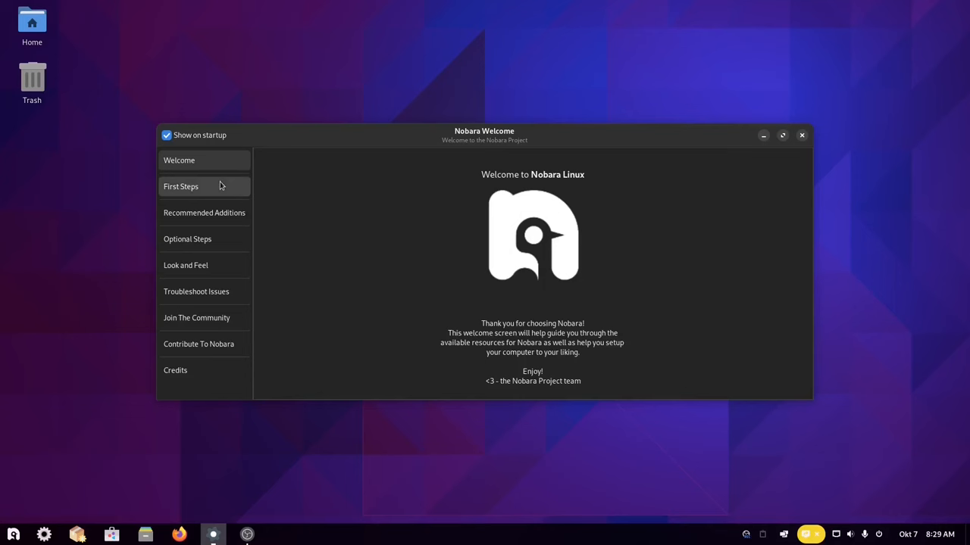
{"action": "left_click", "coordinate": [182, 187]}
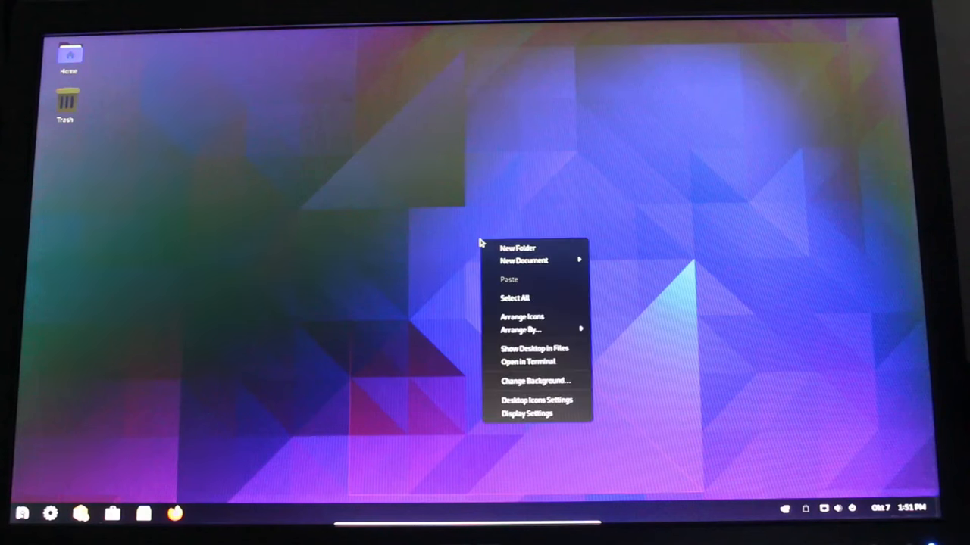
{"action": "left_click", "coordinate": [518, 249]}
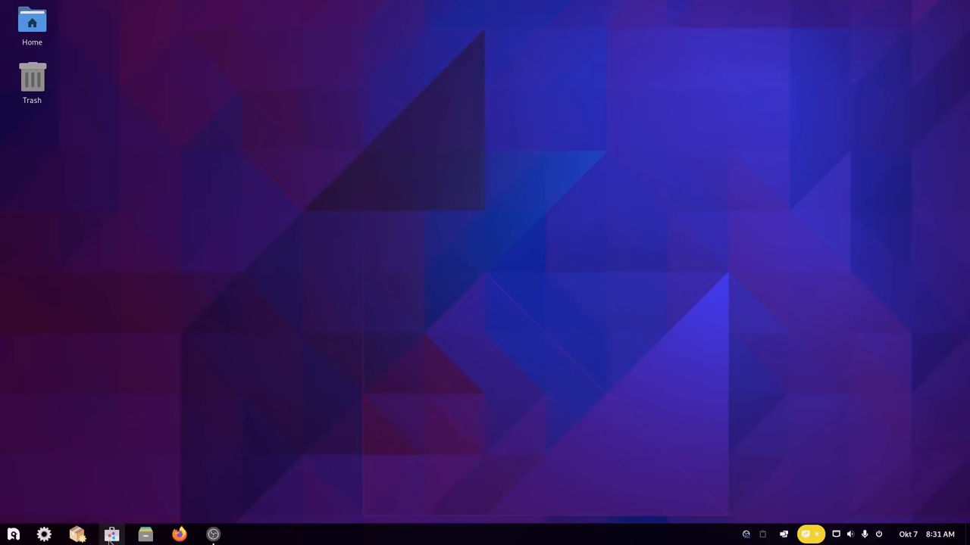
{"action": "left_click", "coordinate": [112, 535]}
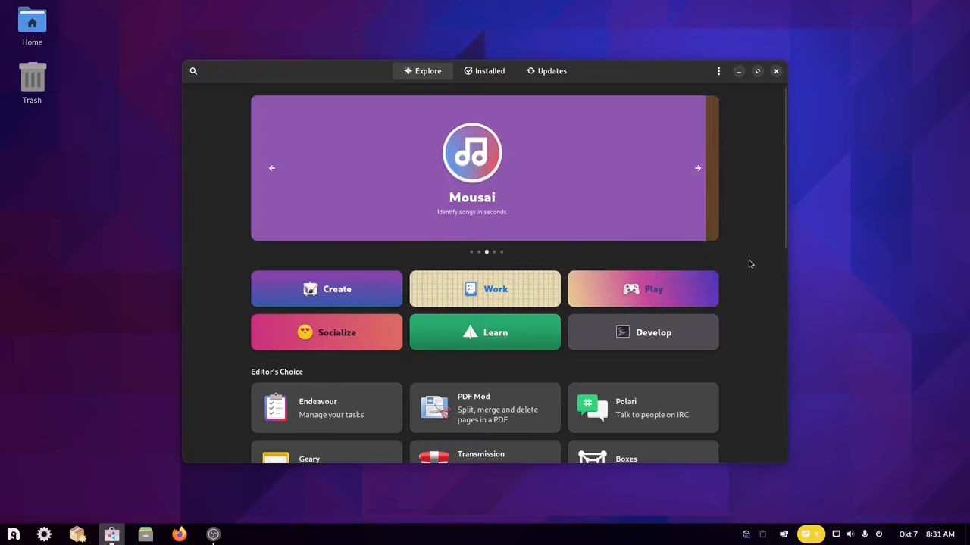
{"action": "left_click", "coordinate": [697, 167]}
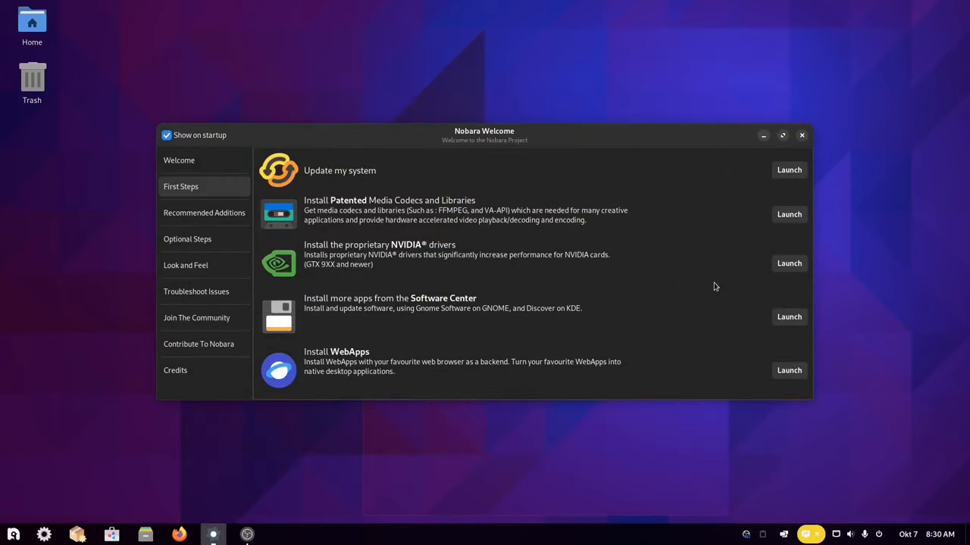
{"action": "mouse_move", "coordinate": [212, 221]}
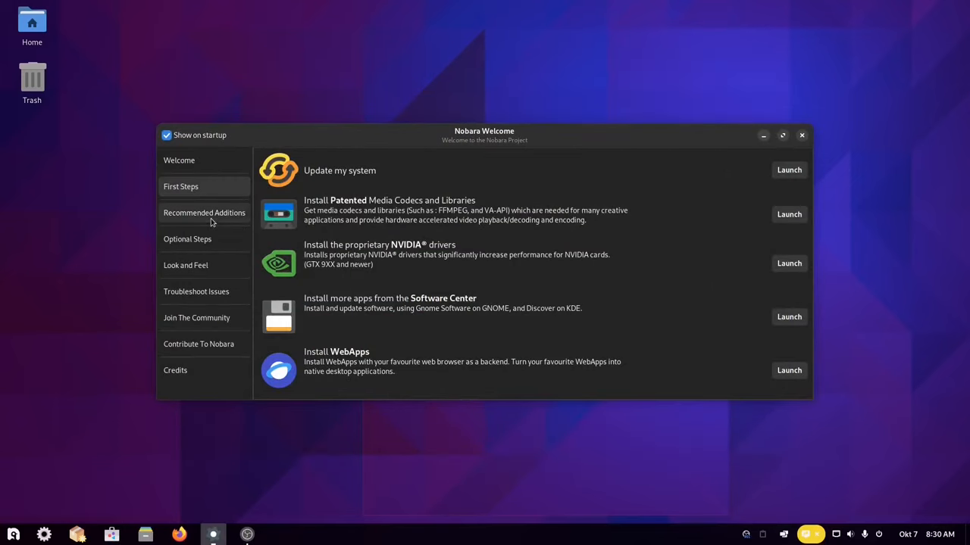
Browse Recommended Additions, Optional Steps and Look and Feel, ending on Troubleshoot Issues
{"action": "left_click", "coordinate": [203, 213]}
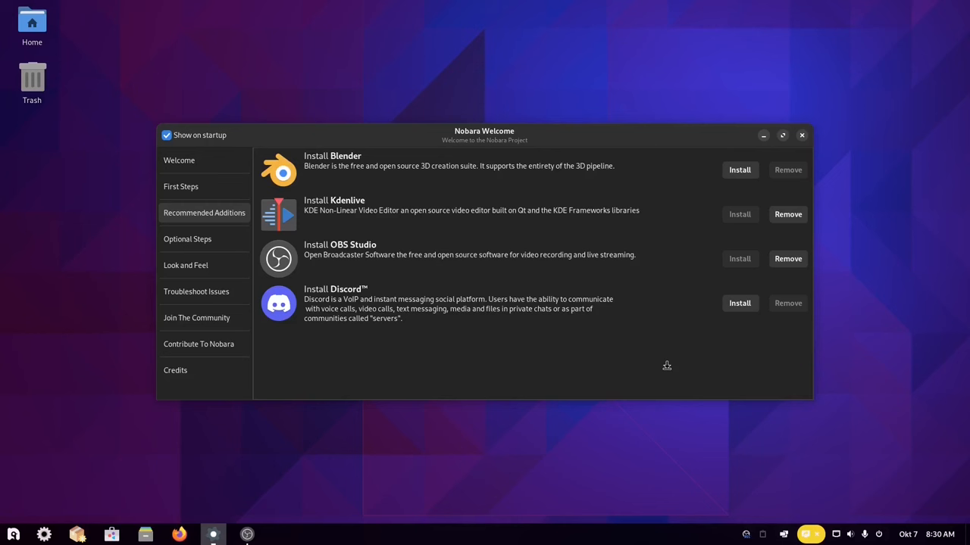
{"action": "mouse_move", "coordinate": [648, 361]}
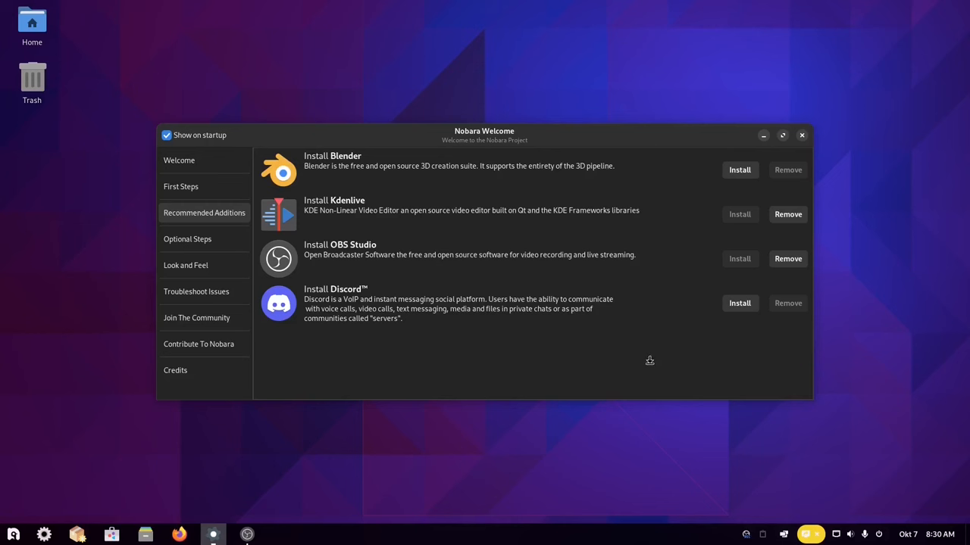
{"action": "left_click", "coordinate": [188, 239]}
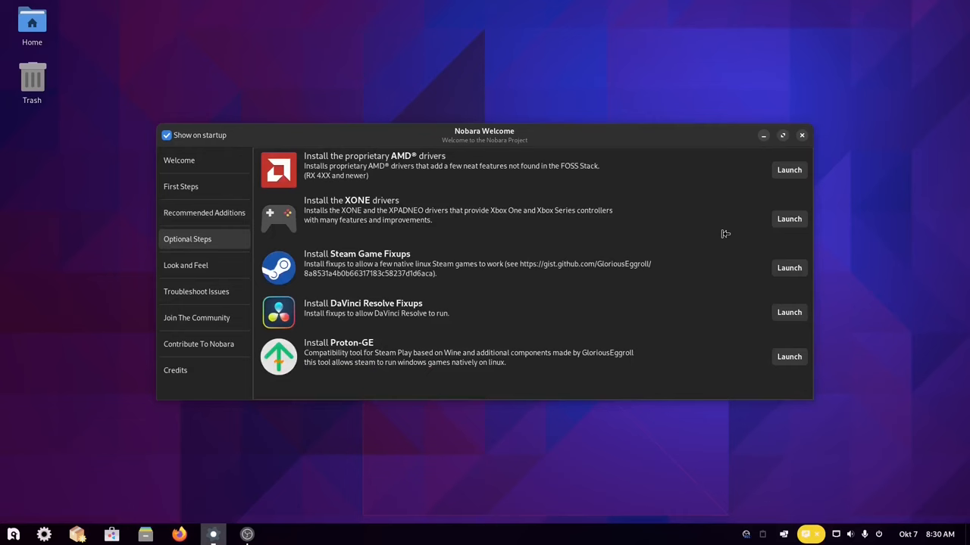
{"action": "left_click", "coordinate": [781, 135]}
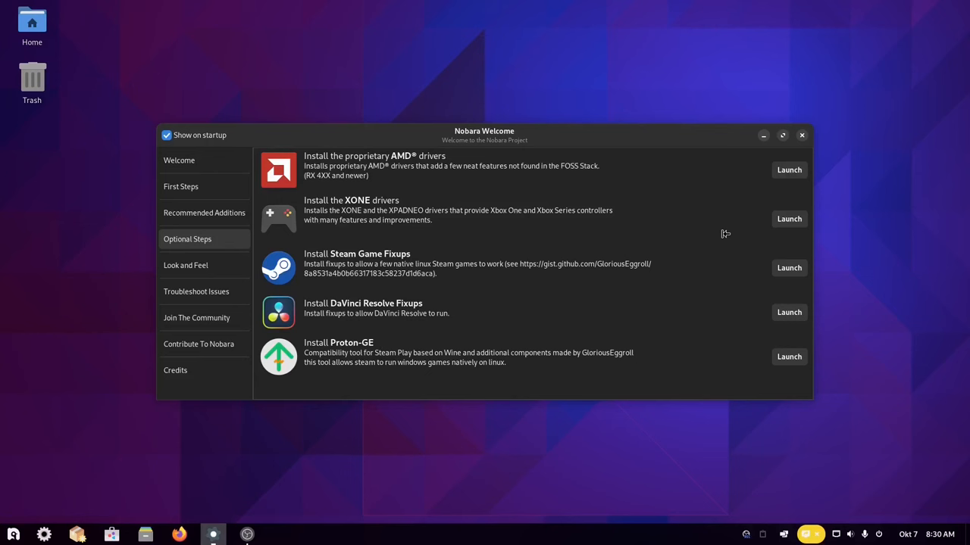
{"action": "mouse_move", "coordinate": [559, 211]}
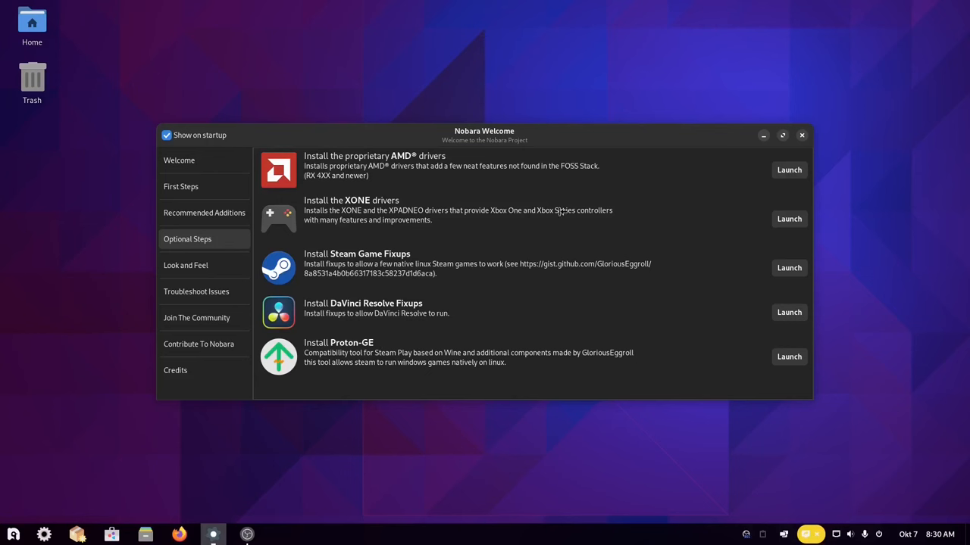
{"action": "left_click", "coordinate": [185, 265]}
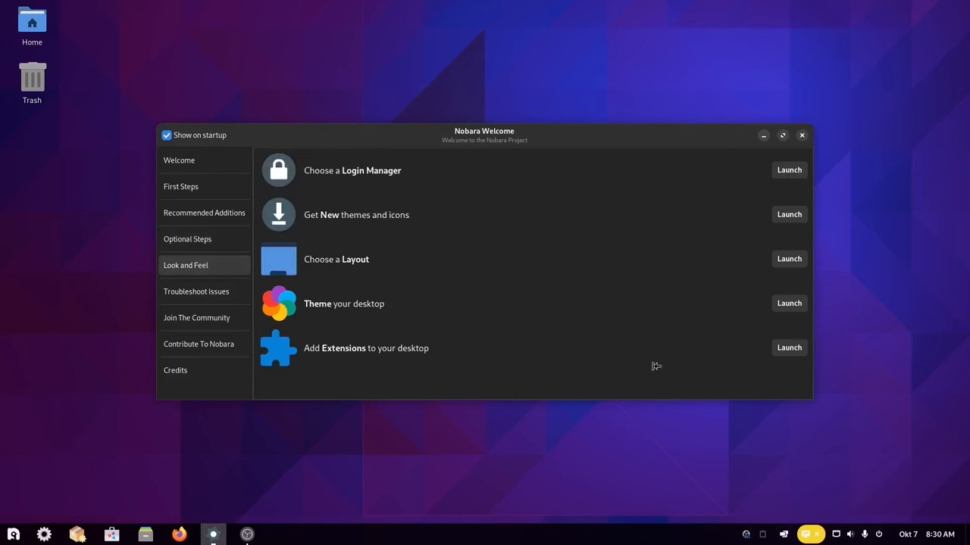
{"action": "mouse_move", "coordinate": [671, 384]}
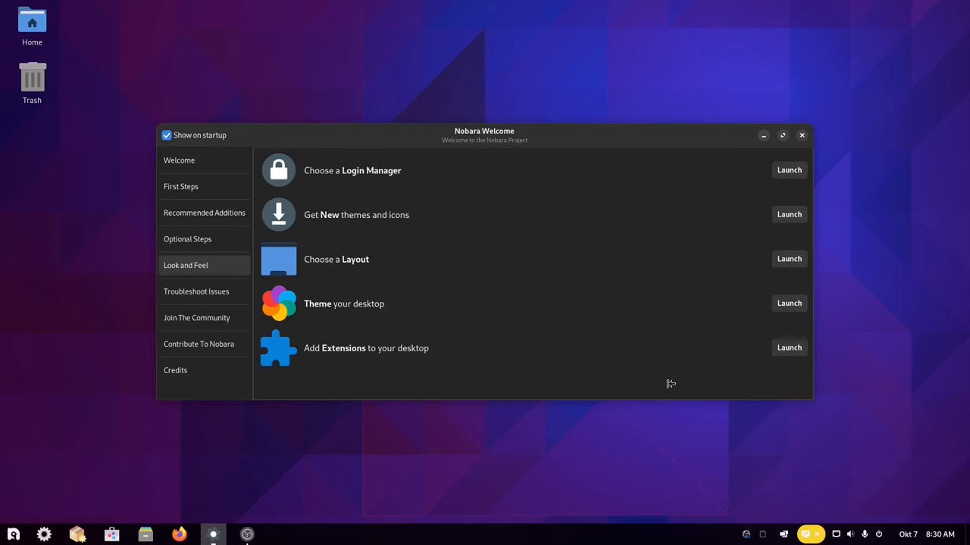
{"action": "left_click", "coordinate": [197, 291]}
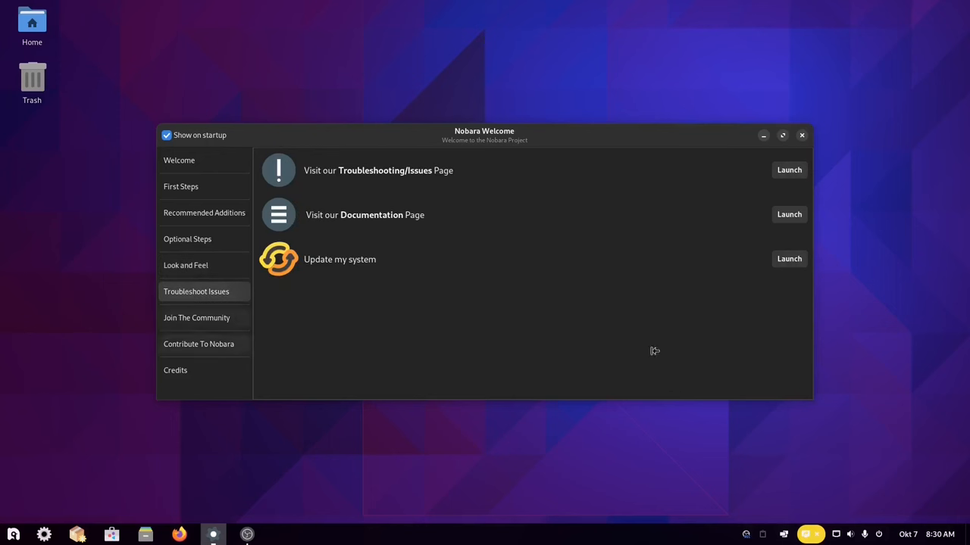
{"action": "mouse_move", "coordinate": [658, 345]}
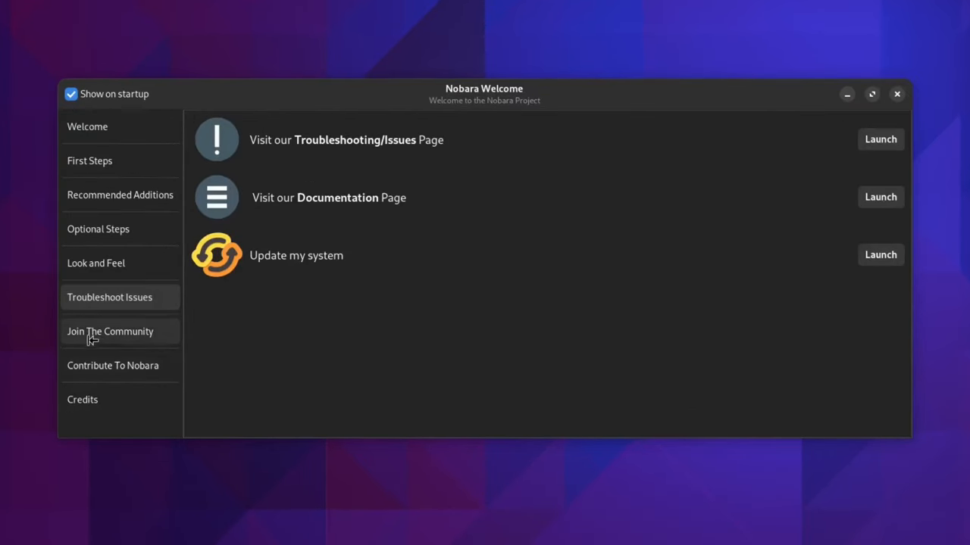
View the Join The Community, Contribute To Nobara and Credits pages, then try the layout chooser's Launch
{"action": "left_click", "coordinate": [109, 330]}
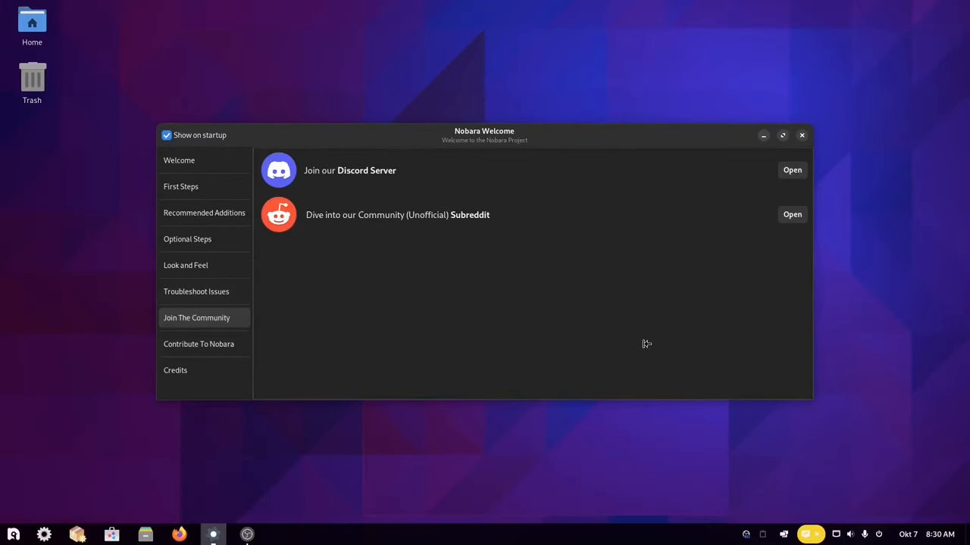
{"action": "mouse_move", "coordinate": [203, 339]}
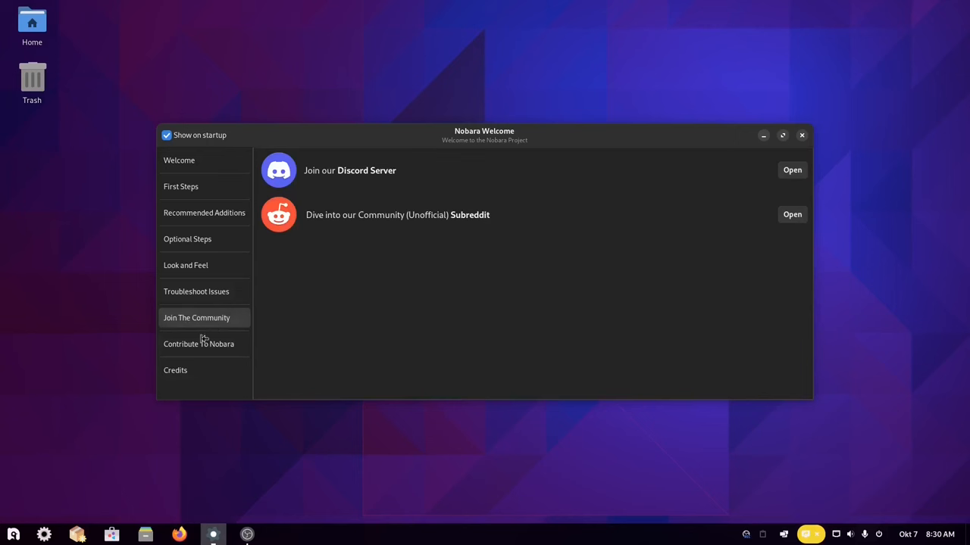
{"action": "left_click", "coordinate": [199, 344]}
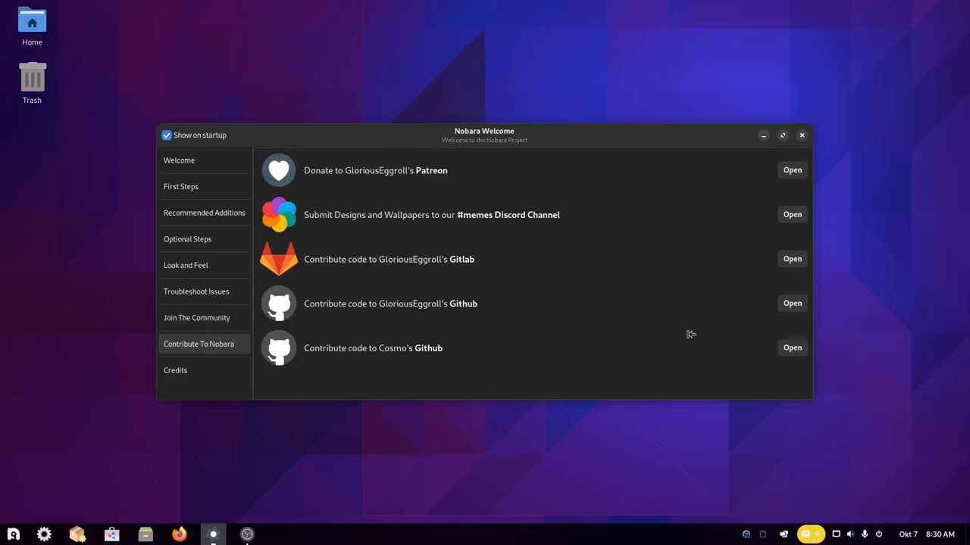
{"action": "mouse_move", "coordinate": [161, 381]}
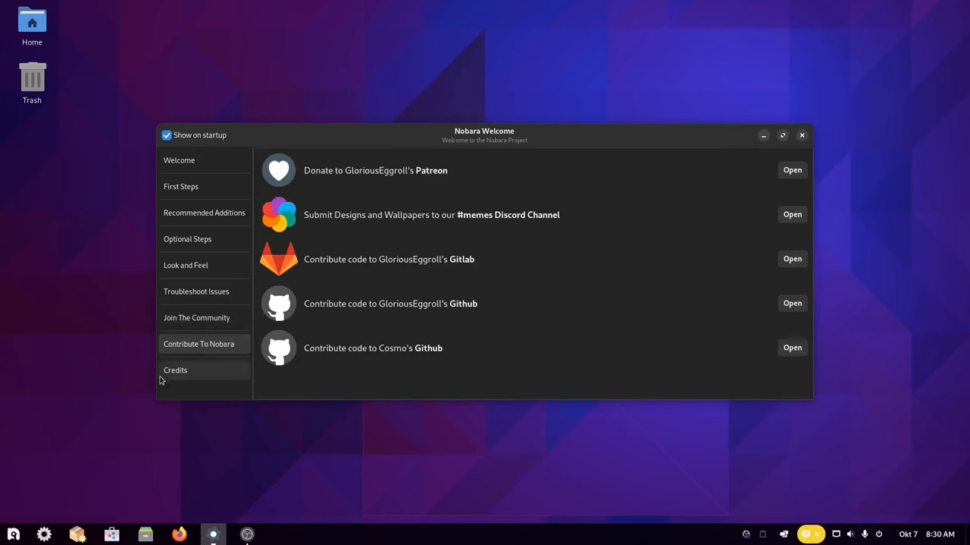
{"action": "left_click", "coordinate": [175, 370]}
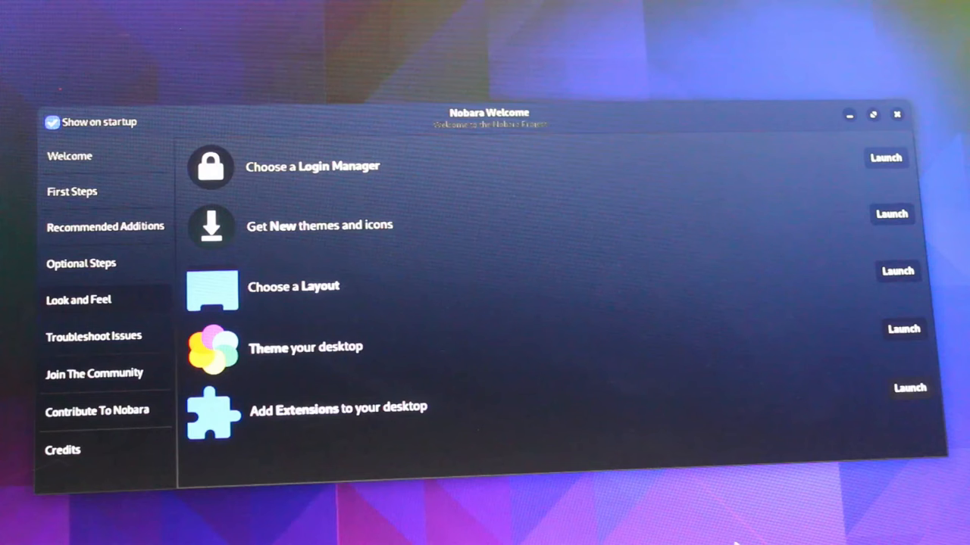
{"action": "mouse_move", "coordinate": [917, 274]}
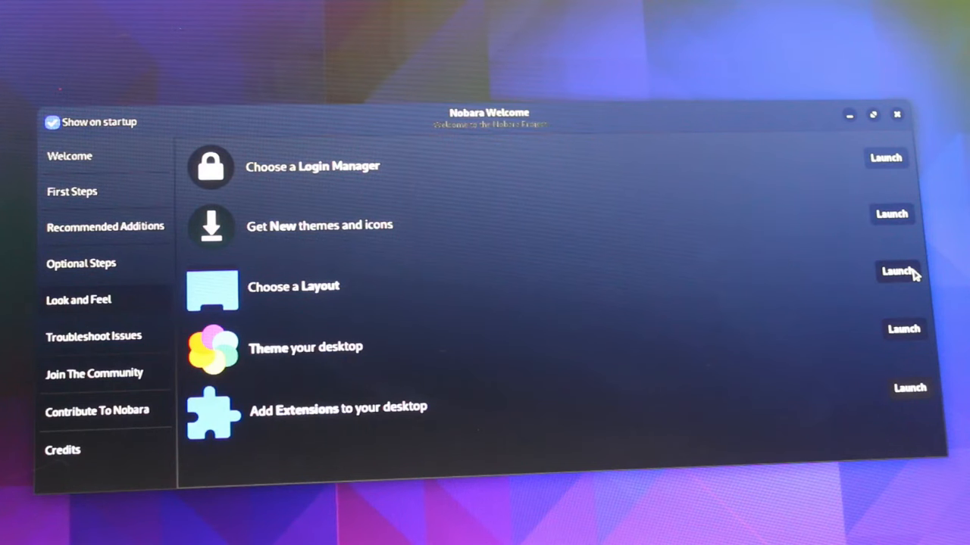
{"action": "left_click", "coordinate": [895, 271]}
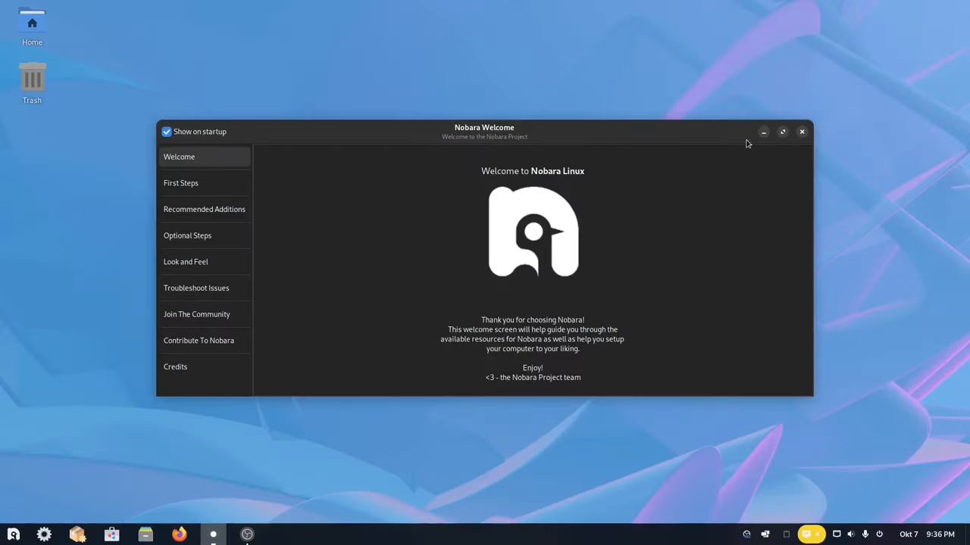
Close Nobara Welcome and open the Nobara Package Manager icon from the taskbar
{"action": "left_click", "coordinate": [801, 130]}
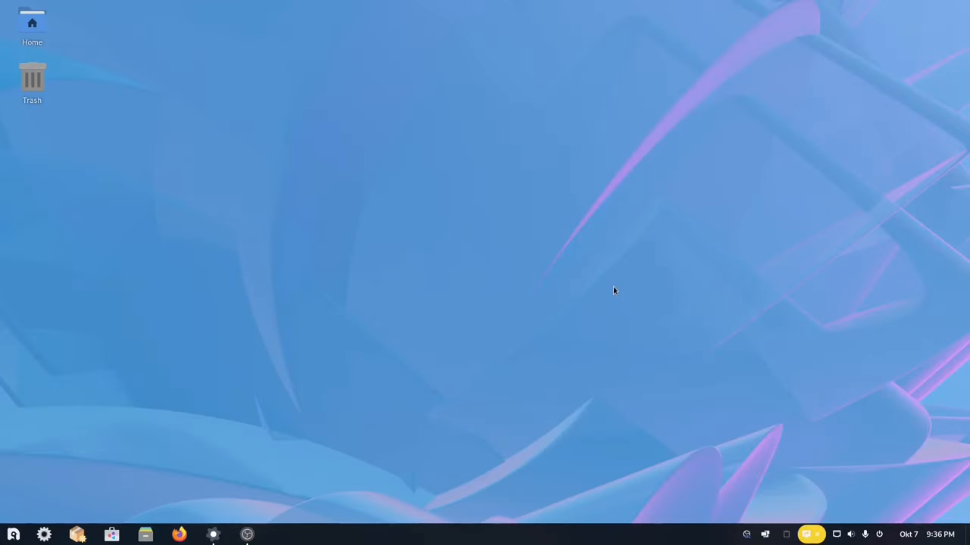
{"action": "mouse_move", "coordinate": [579, 283]}
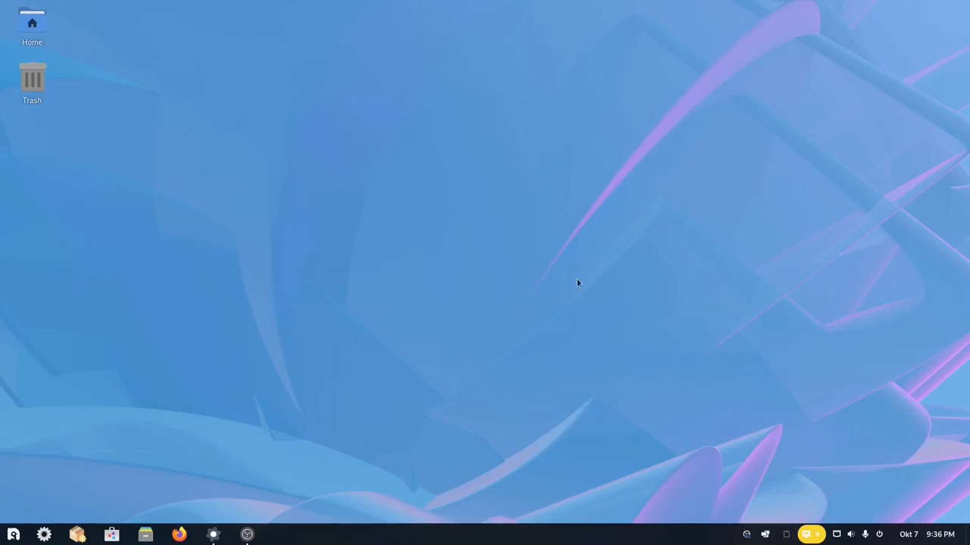
{"action": "mouse_move", "coordinate": [76, 535]}
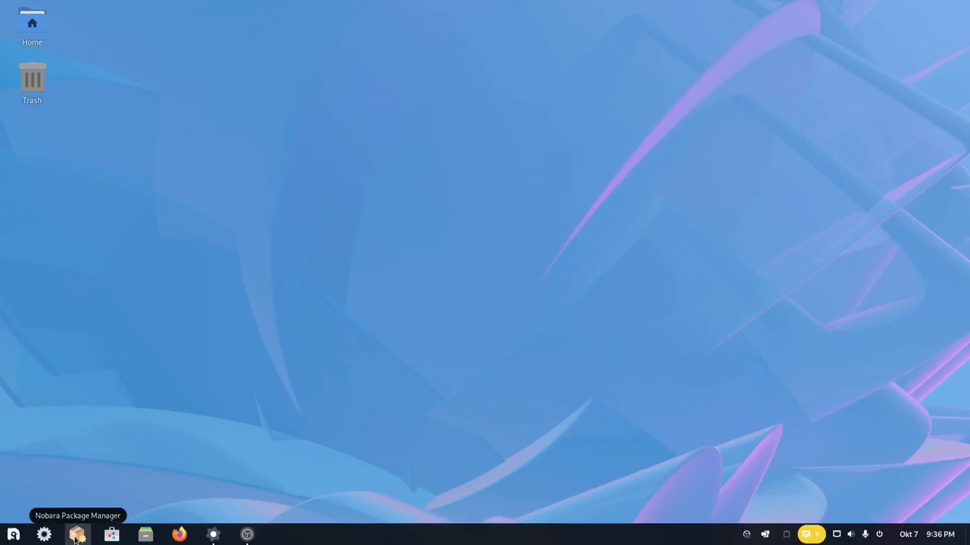
{"action": "left_click", "coordinate": [76, 533]}
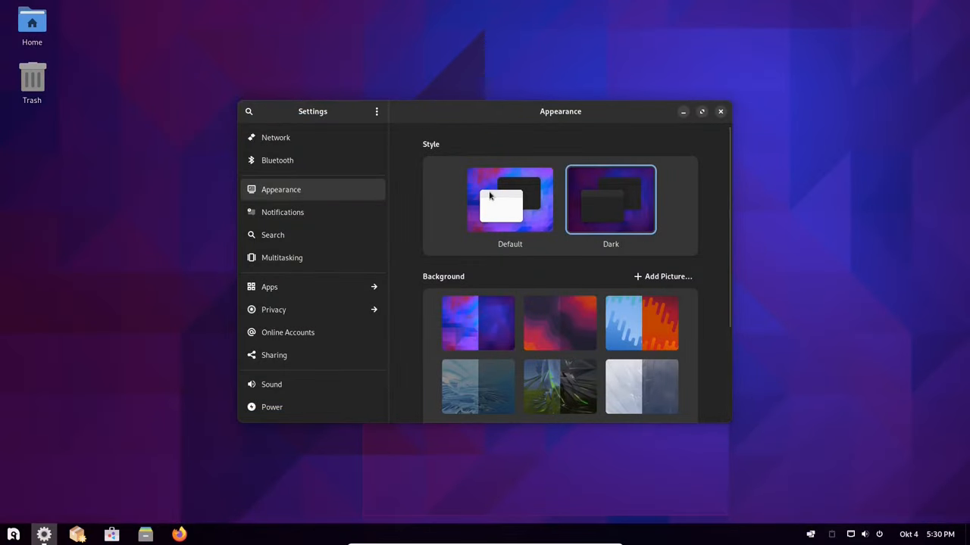
Apply the Default style and the blue swirl wallpaper, then close Settings
{"action": "left_click", "coordinate": [509, 200]}
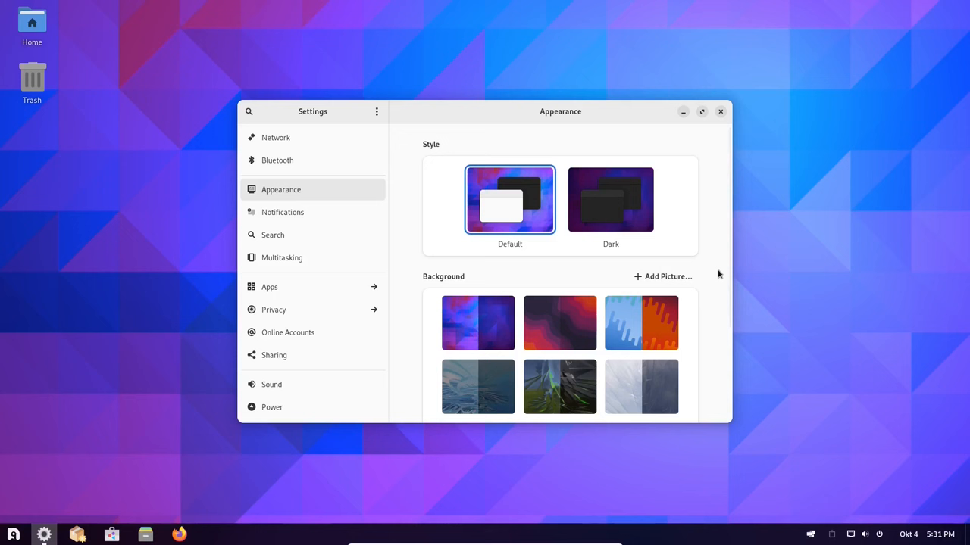
{"action": "scroll", "scroll_direction": "down", "scroll_amount": 3}
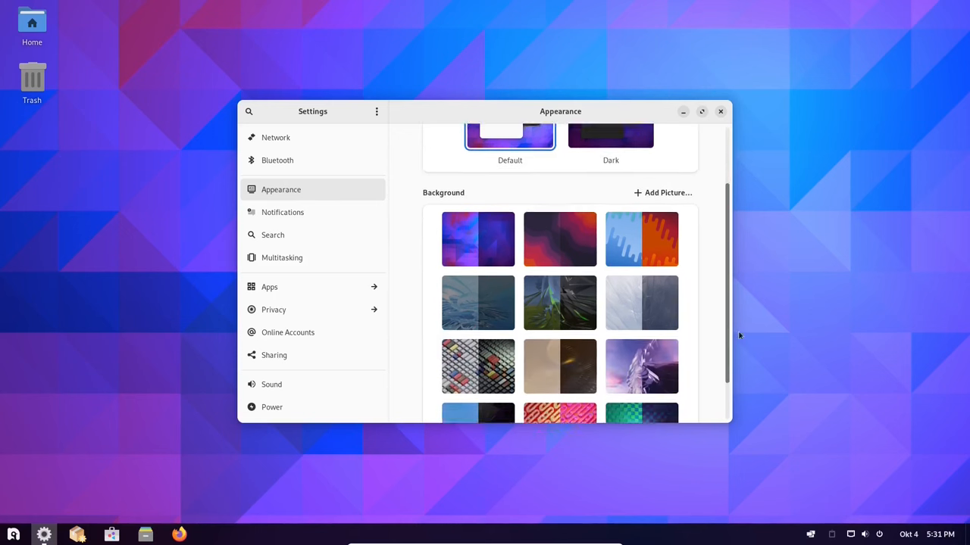
{"action": "scroll", "scroll_direction": "down", "scroll_amount": 3}
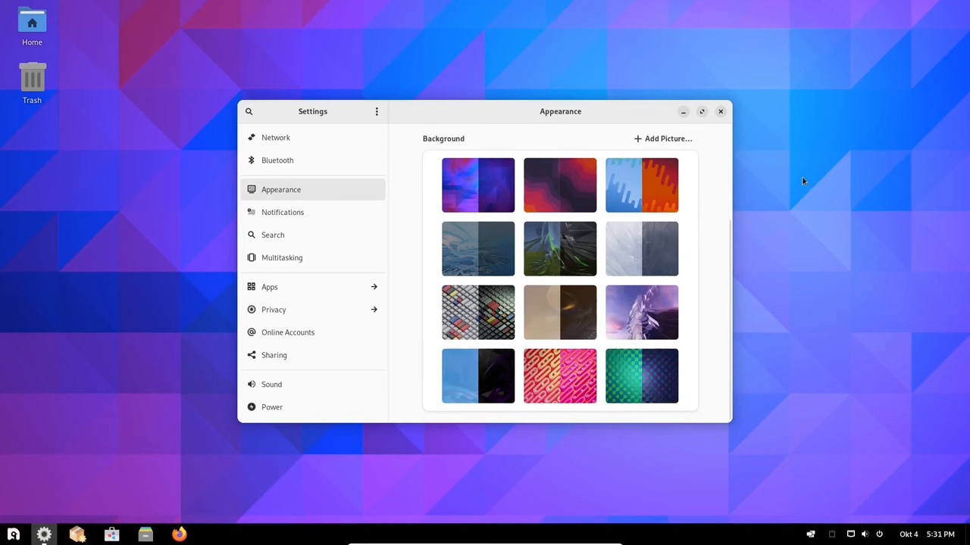
{"action": "left_click", "coordinate": [478, 375]}
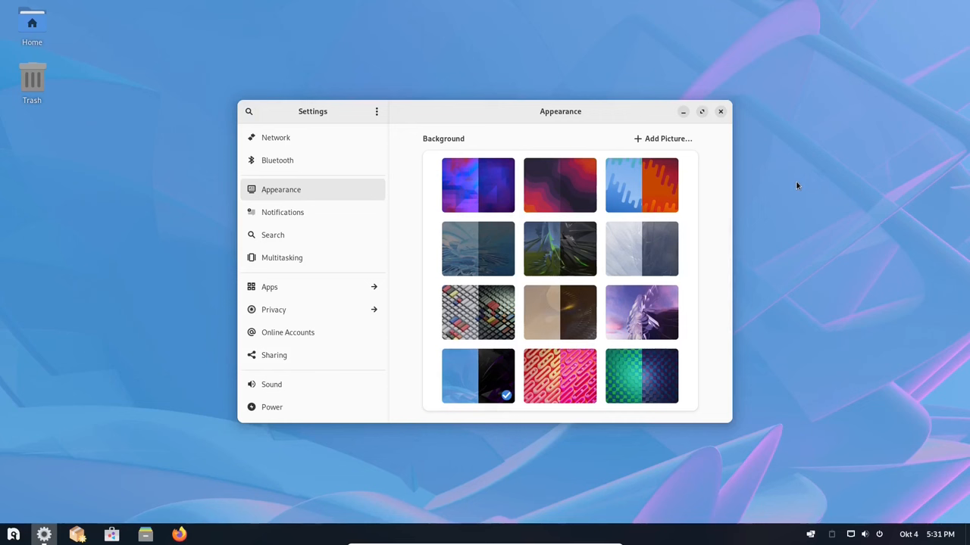
{"action": "mouse_move", "coordinate": [334, 222]}
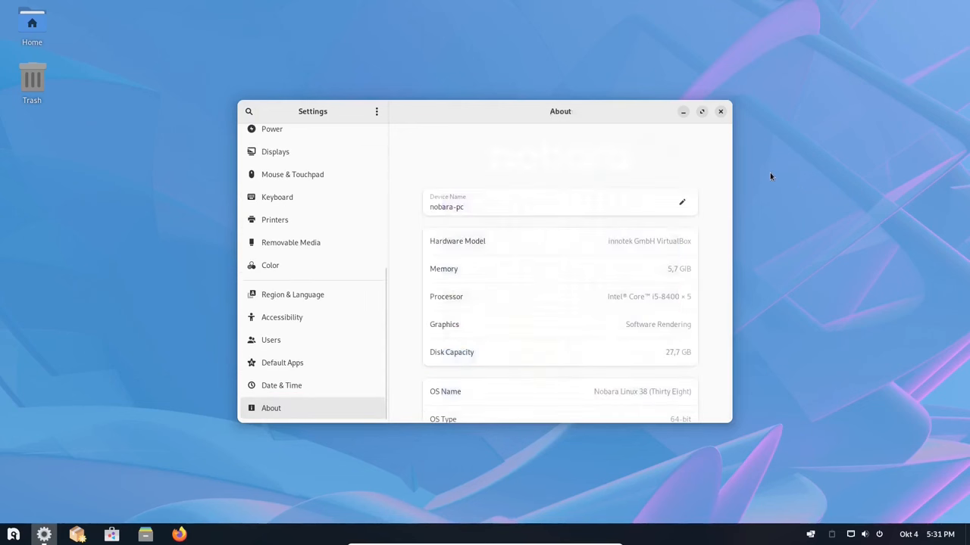
{"action": "left_click", "coordinate": [720, 112]}
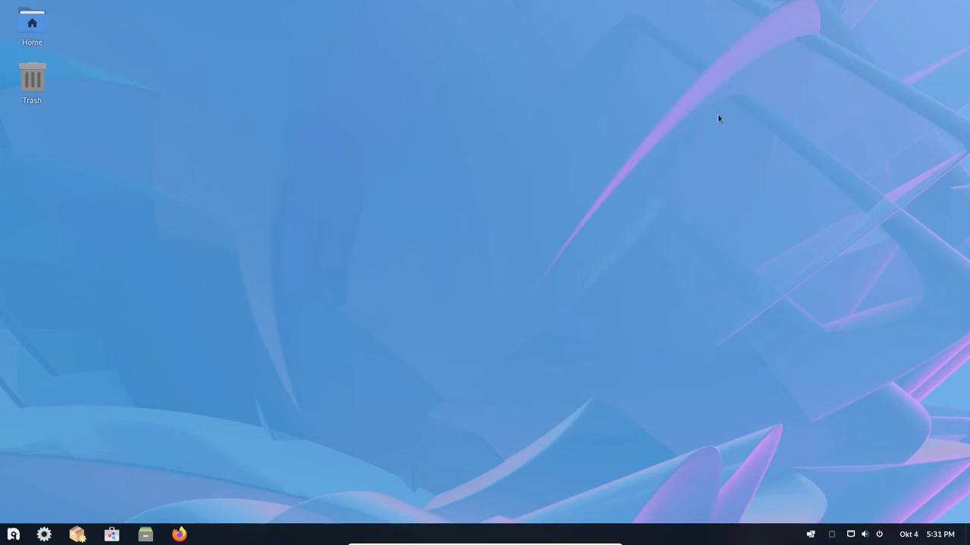